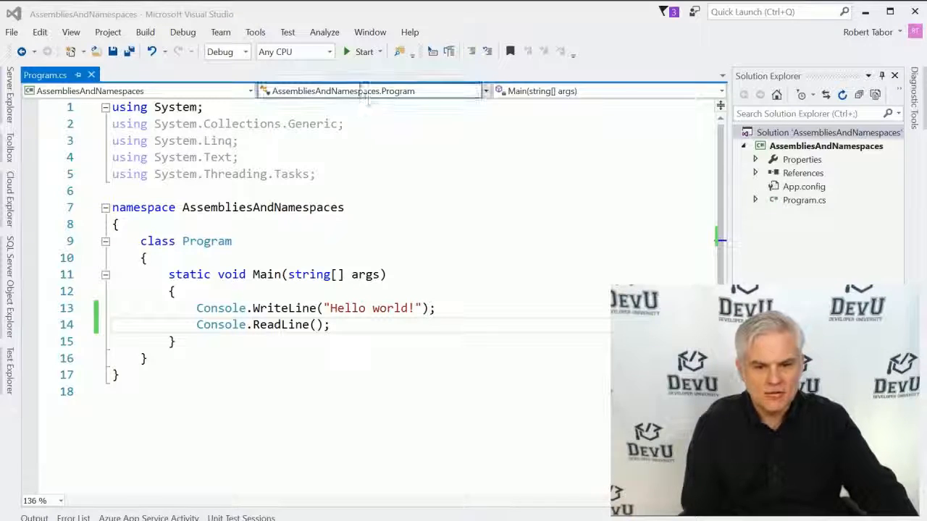
- Run the Hello world console app, then close its console window
left_click(364, 51)
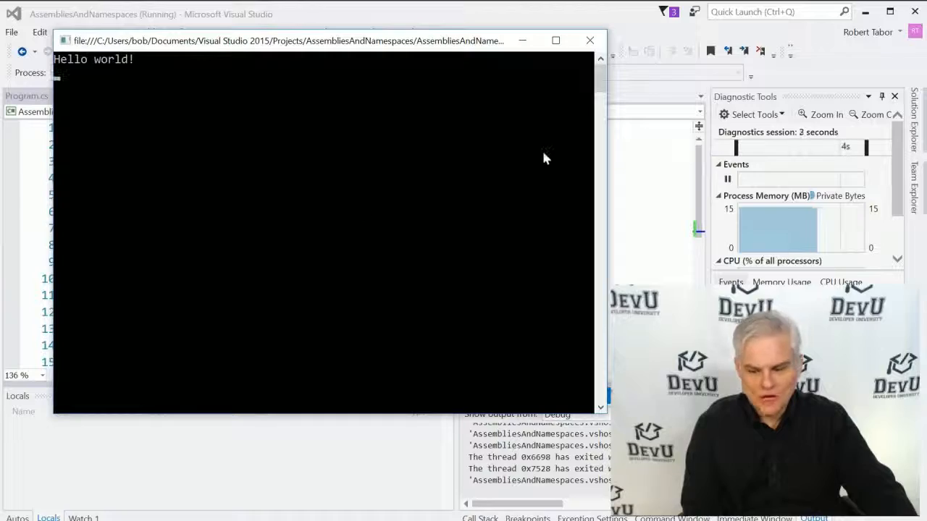
left_click(589, 40)
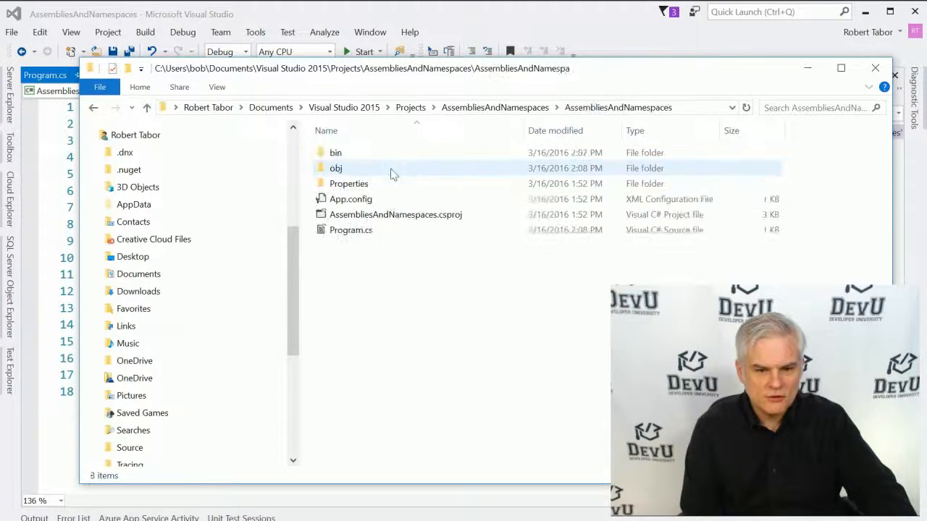
- Browse into bin\Debug to view the built exe and pdb, then return to Visual Studio
left_click(335, 152)
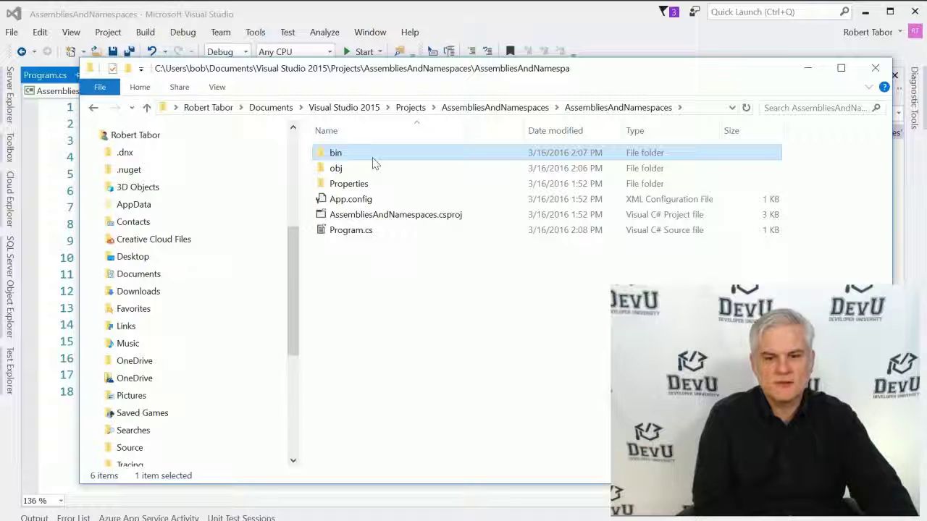
double_click(335, 152)
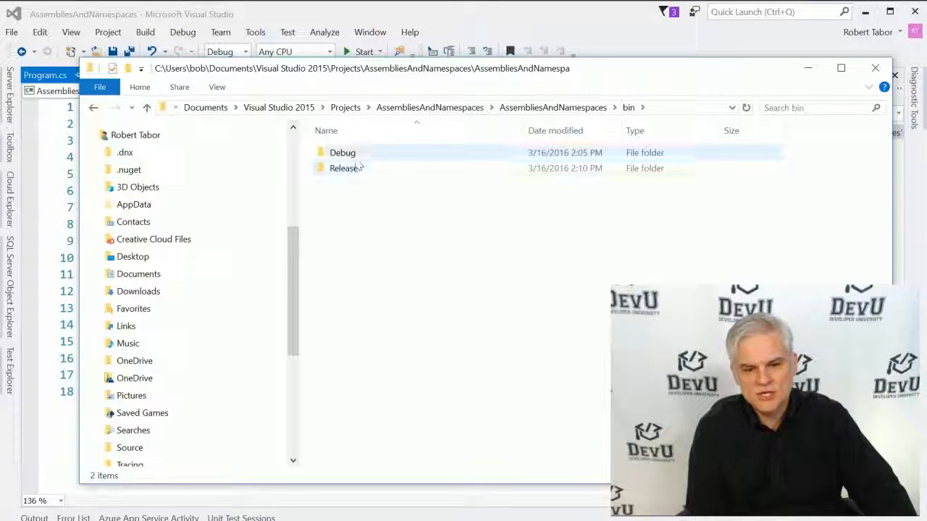
left_click(343, 153)
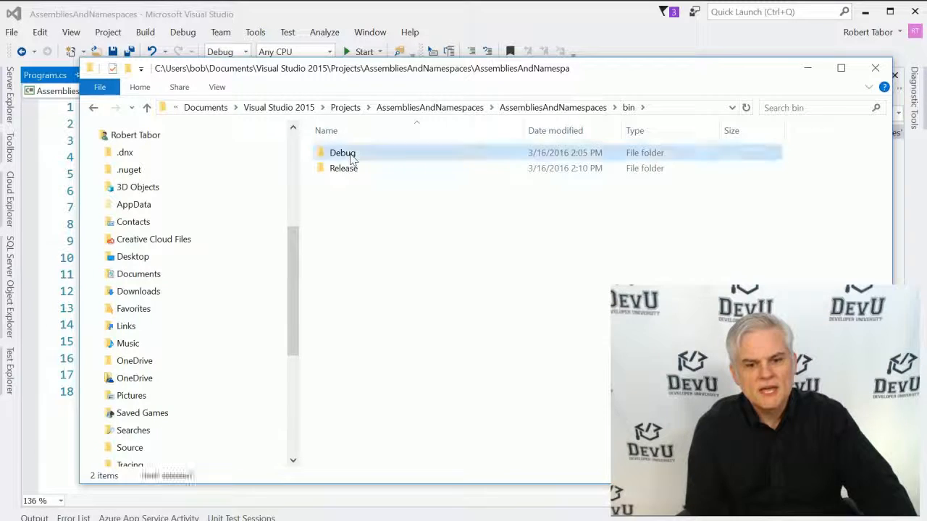
double_click(342, 153)
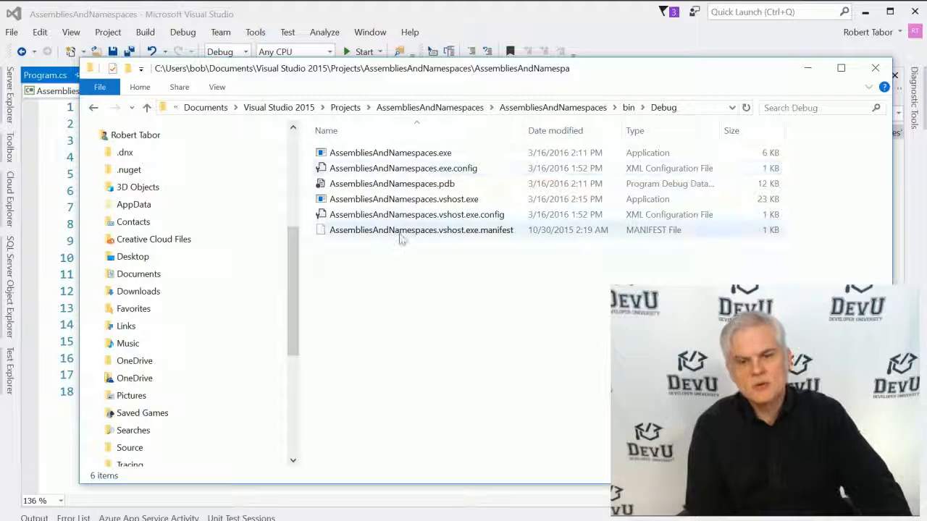
mouse_move(404, 238)
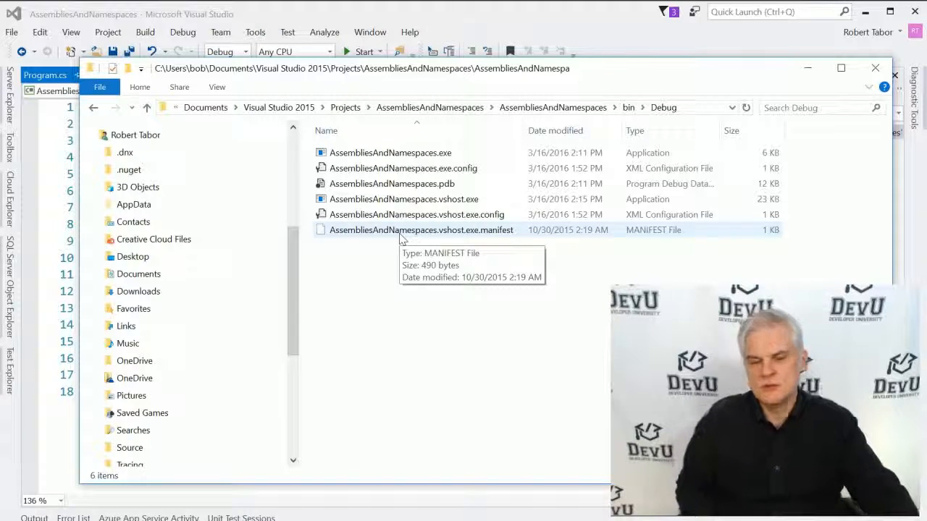
mouse_move(520, 11)
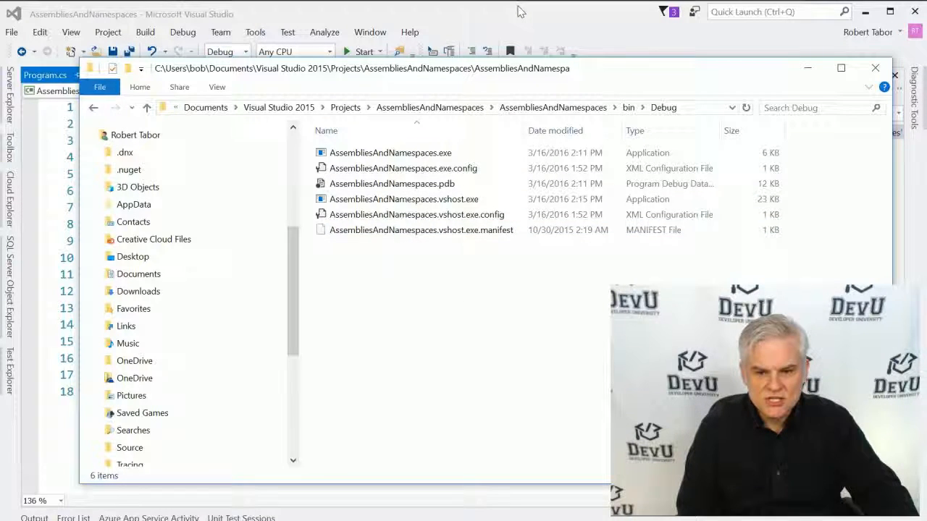
left_click(875, 67)
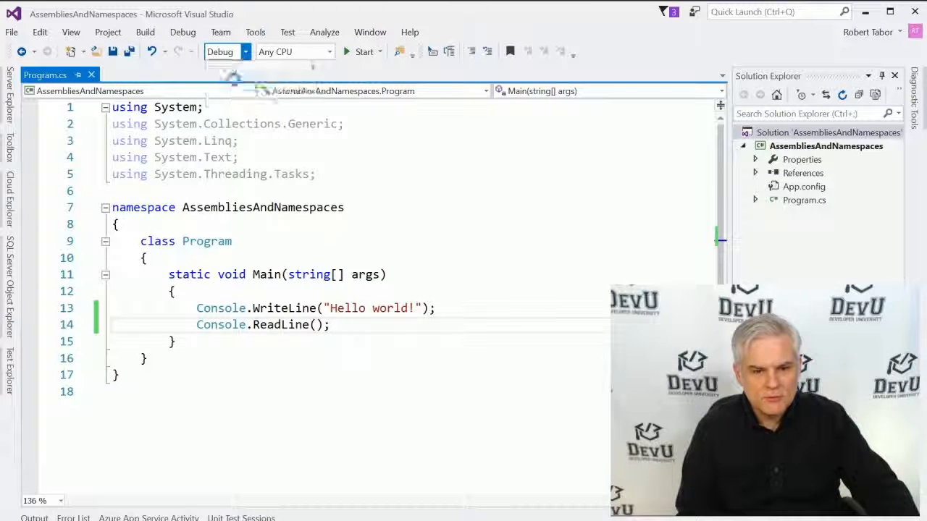
- Build the whole solution from the Build menu under the Release configuration
left_click(145, 32)
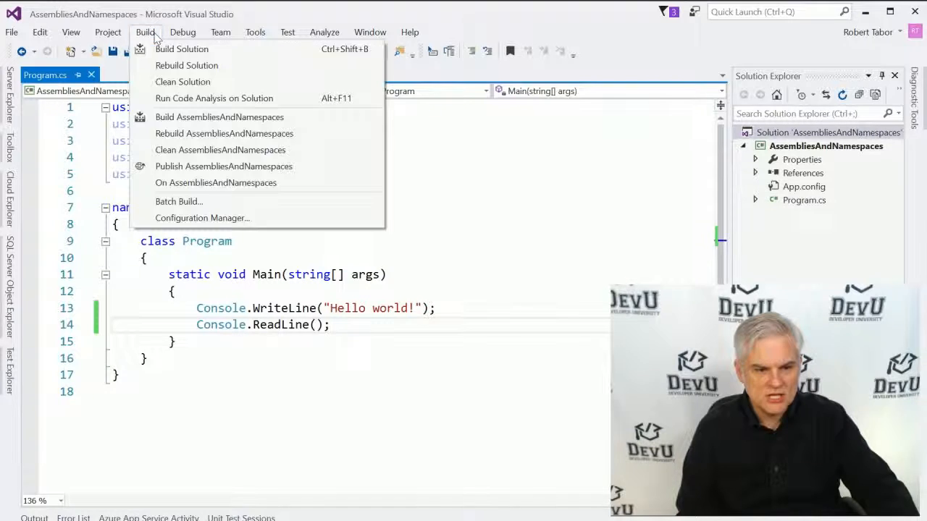
mouse_move(182, 49)
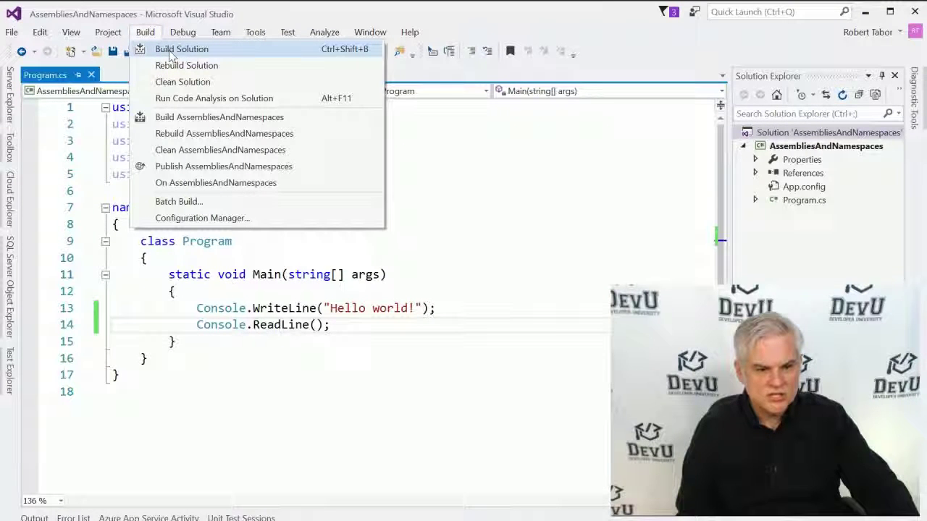
left_click(181, 48)
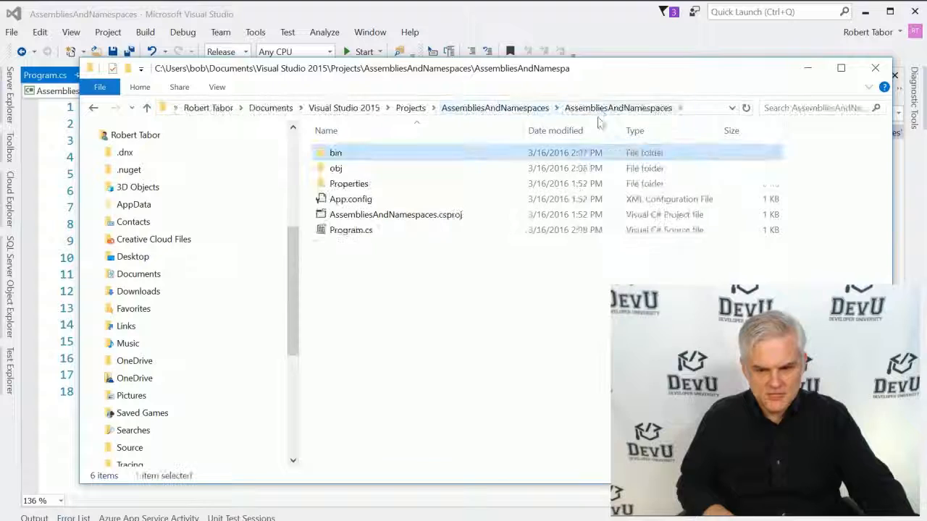
- Run AssembliesAndNamespaces.exe from bin\Release and close its Hello world console
double_click(335, 153)
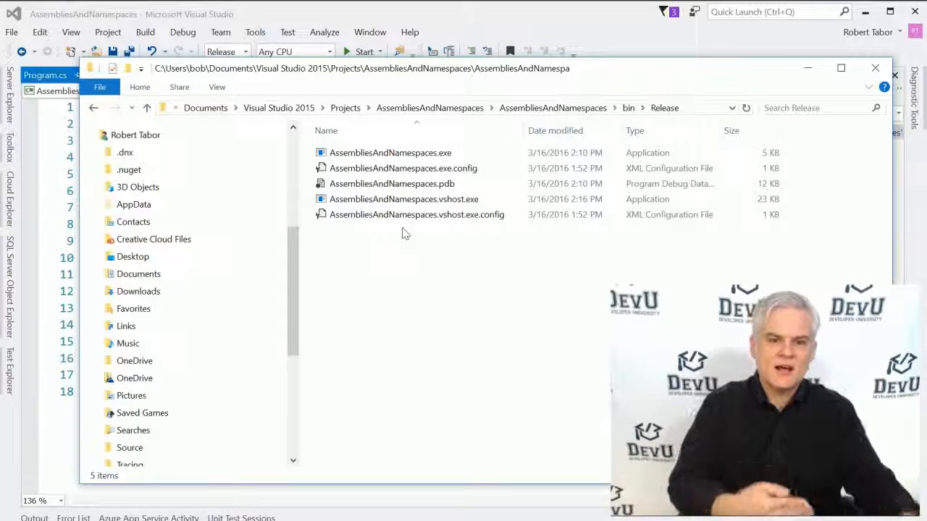
left_click(390, 153)
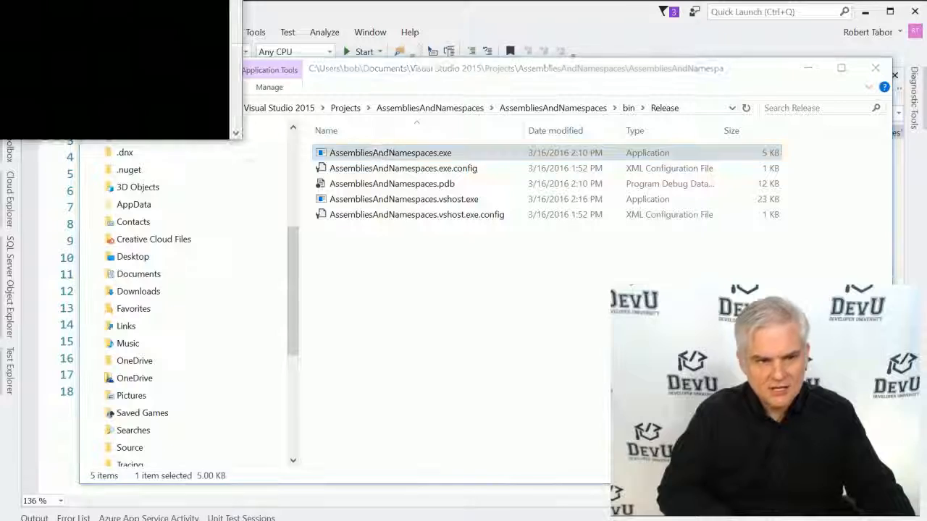
double_click(390, 153)
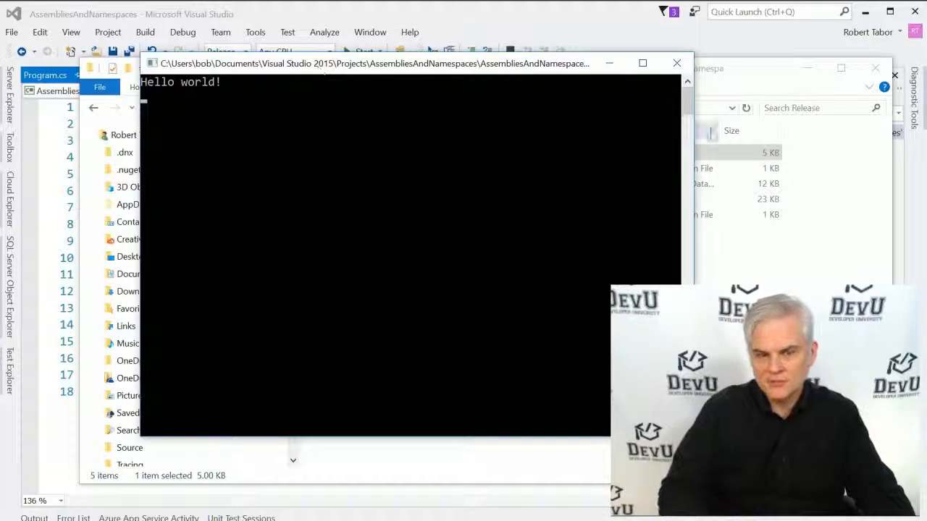
left_click(676, 63)
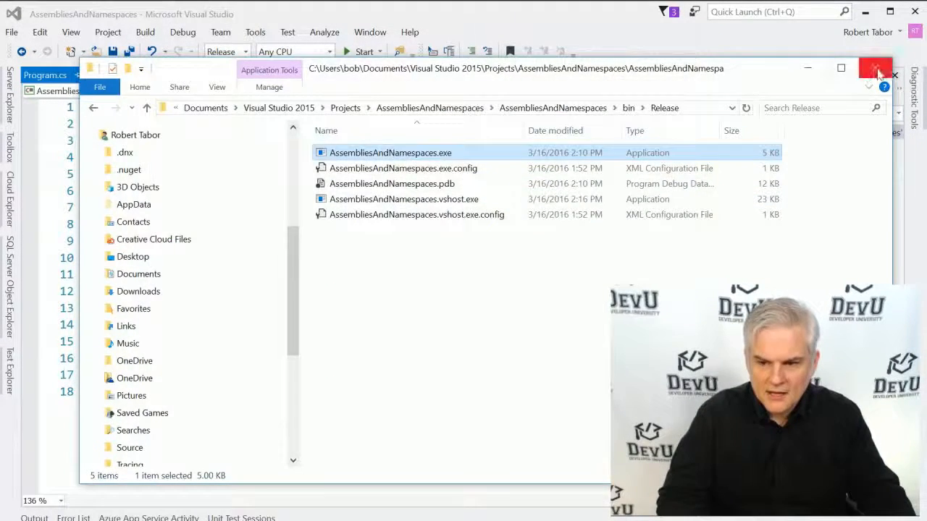
- Close File Explorer, leaving Visual Studio showing Program.cs
left_click(876, 68)
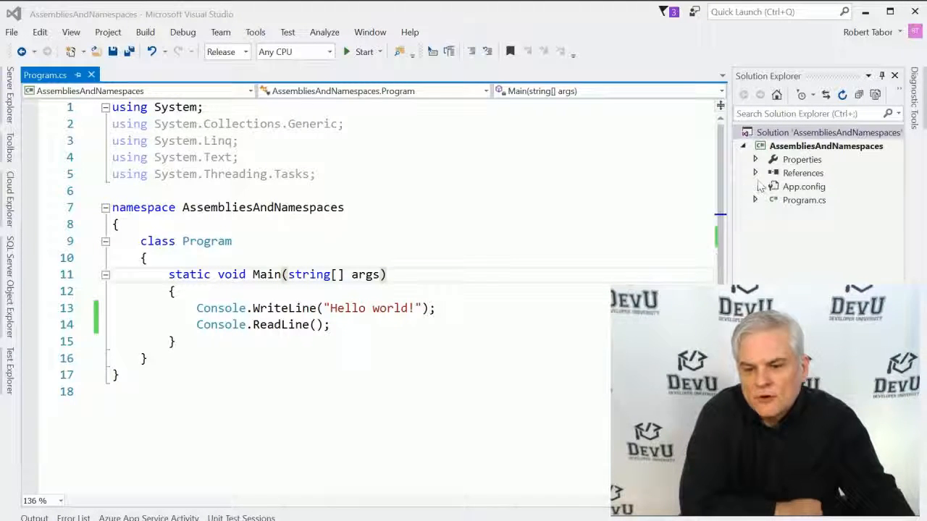
- Expand References and select System, System.Core and System.Net.Http in turn
left_click(755, 172)
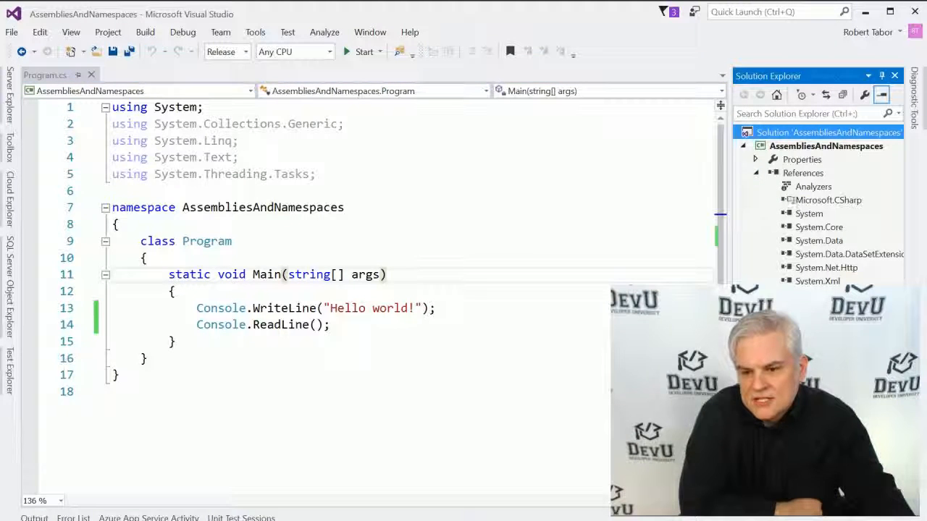
left_click(803, 172)
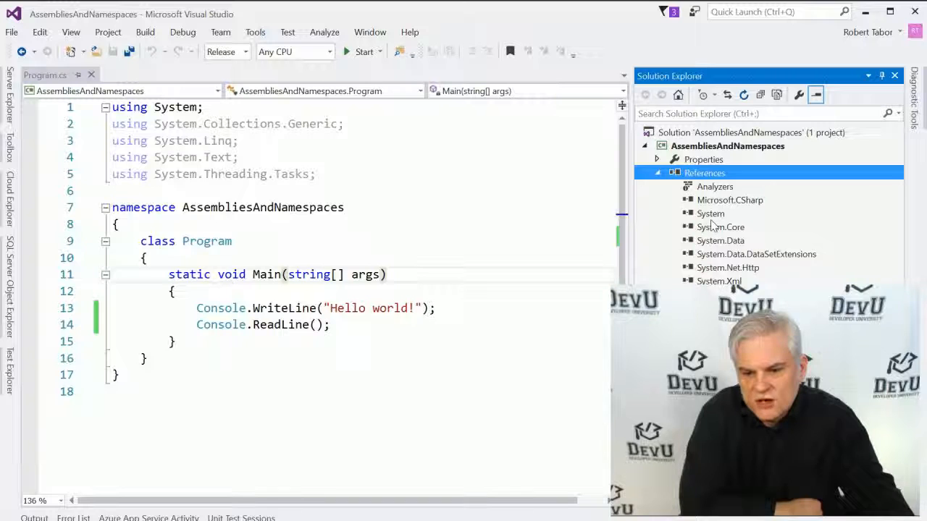
left_click(710, 214)
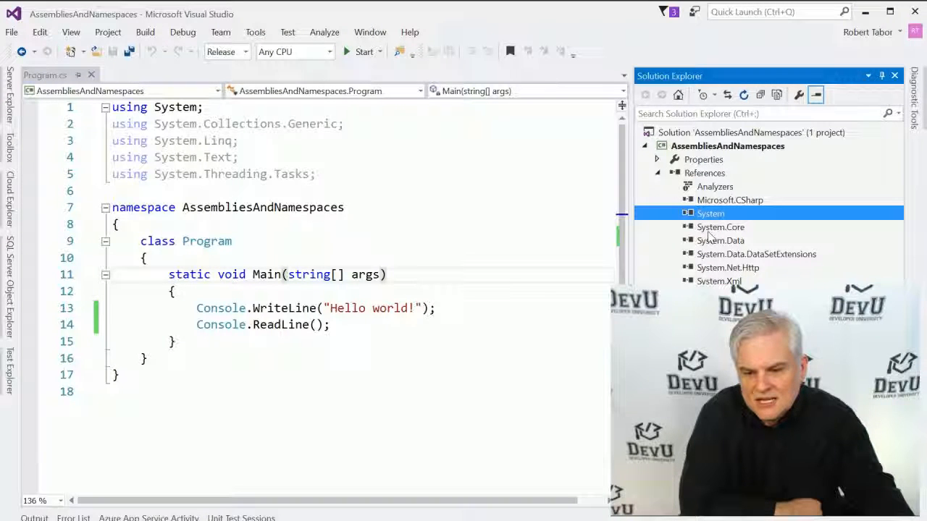
left_click(719, 227)
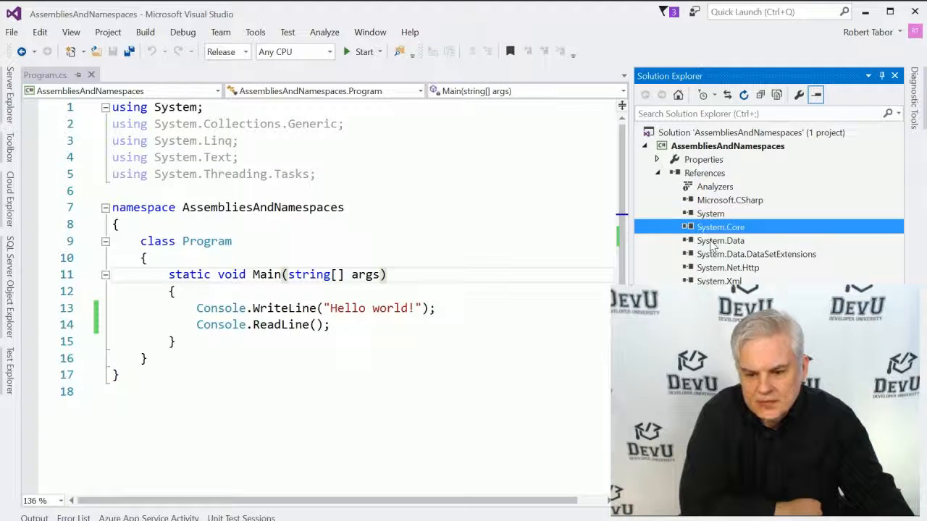
left_click(728, 267)
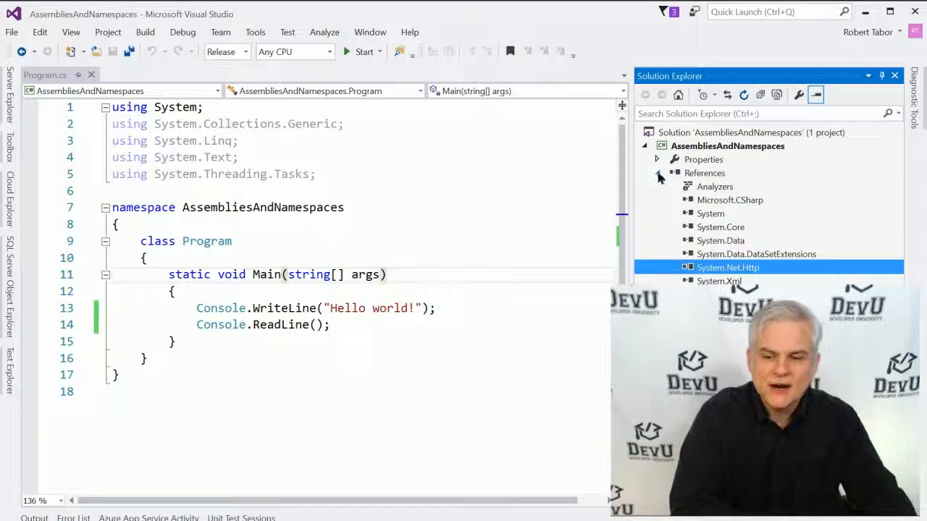
- Collapse the References node in Solution Explorer
left_click(657, 173)
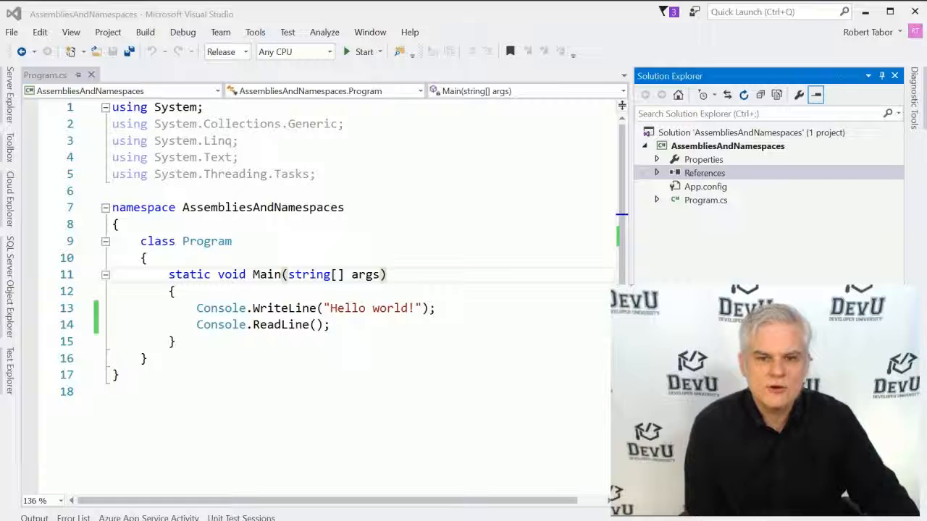
left_click(196, 307)
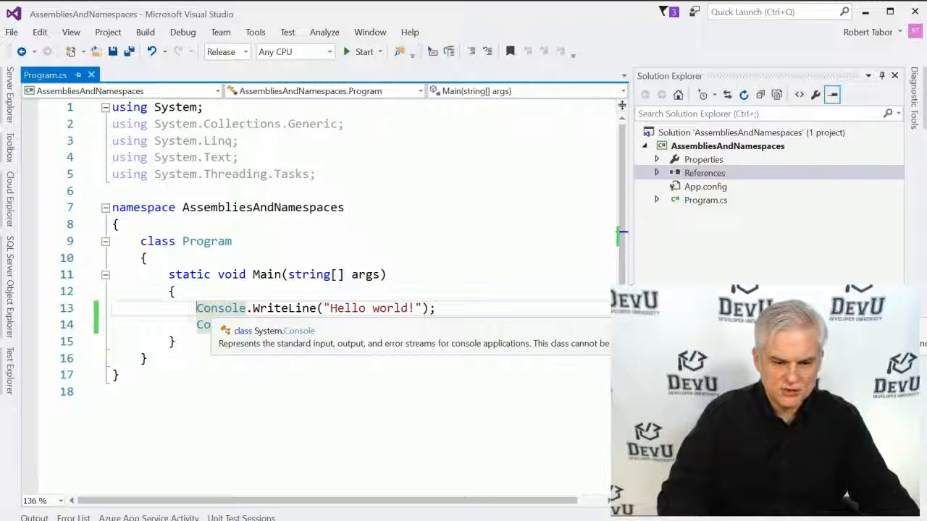
type("Console.ReadLine();")
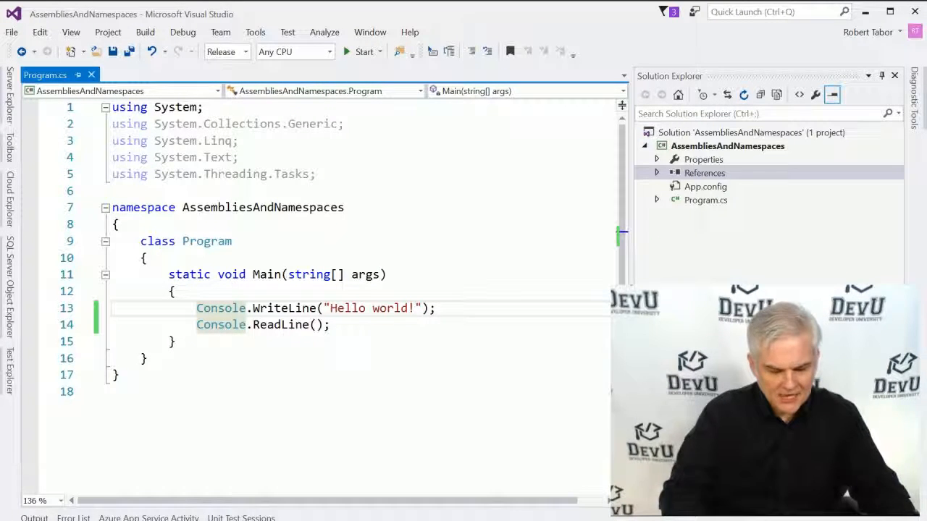
type("System.")
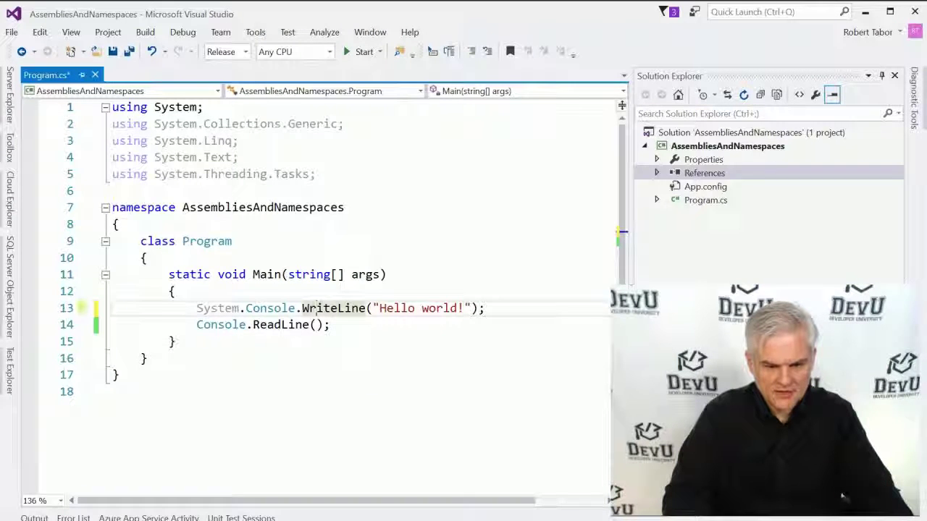
mouse_move(282, 324)
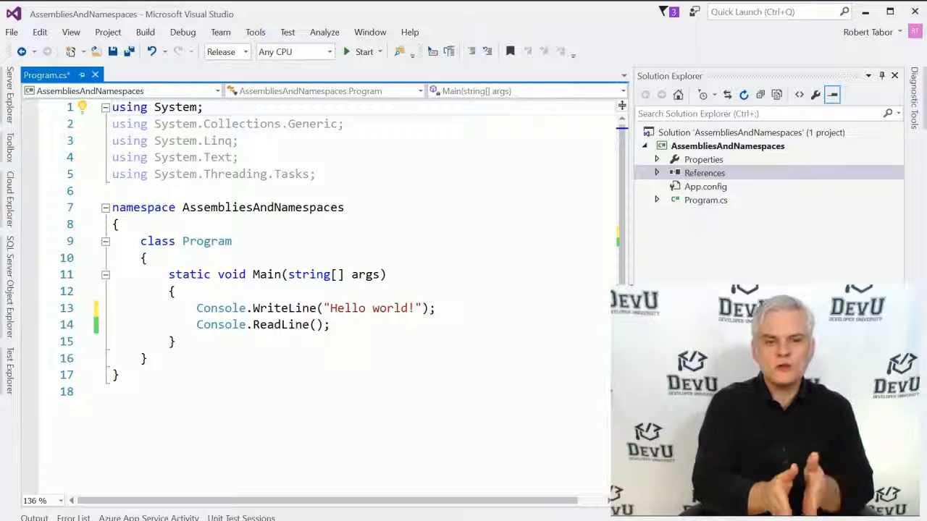
mouse_move(170, 123)
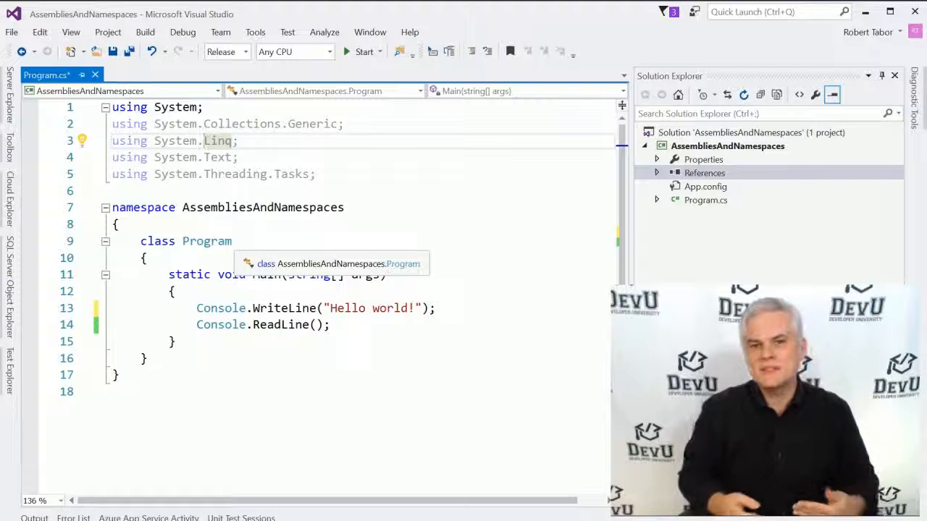
left_click(210, 308)
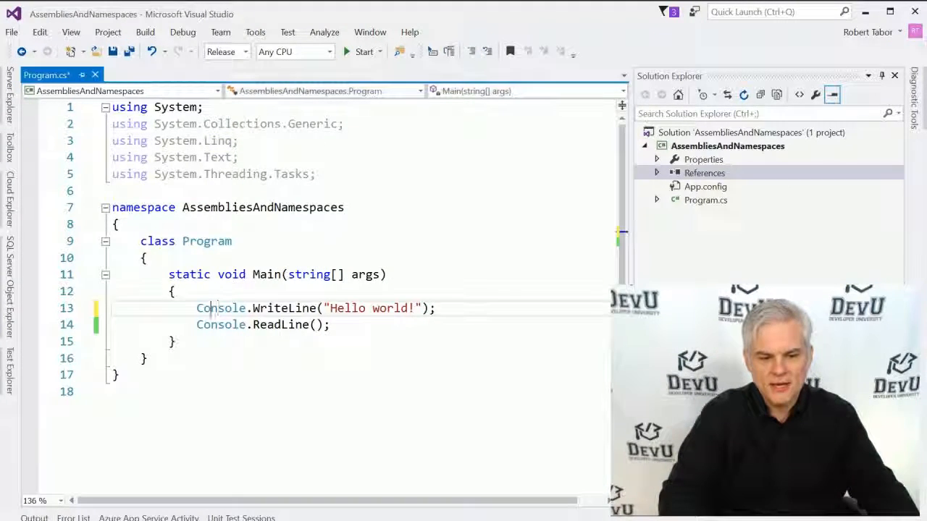
type("S")
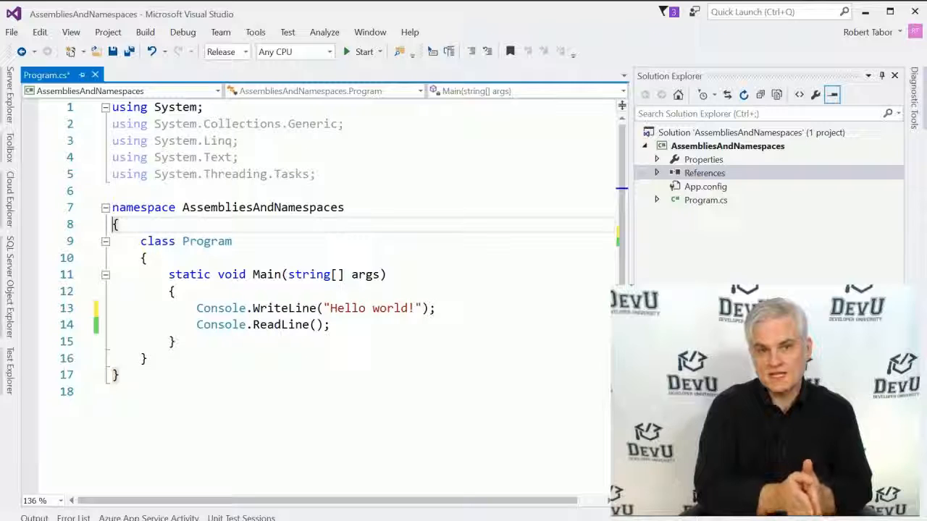
left_click(316, 174)
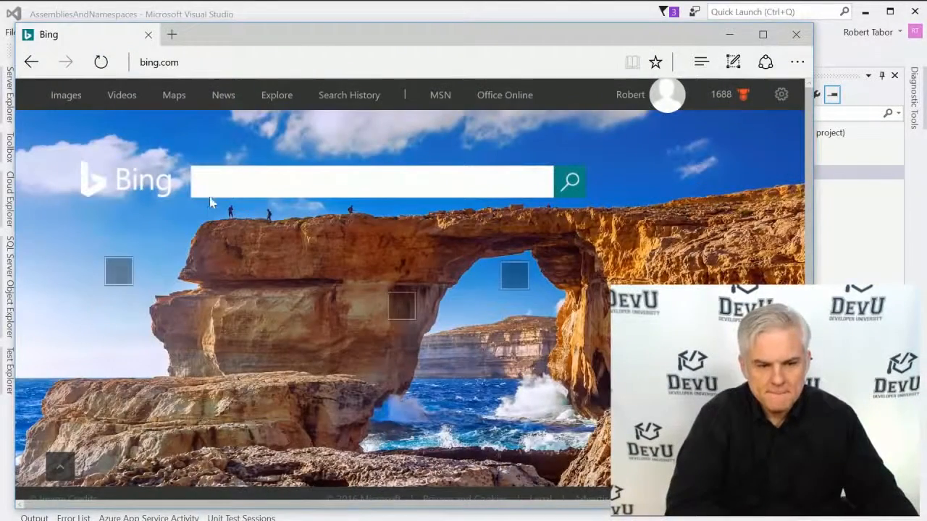
- Search Bing for 'site:microsoft.com write to a text file c#'
type("s")
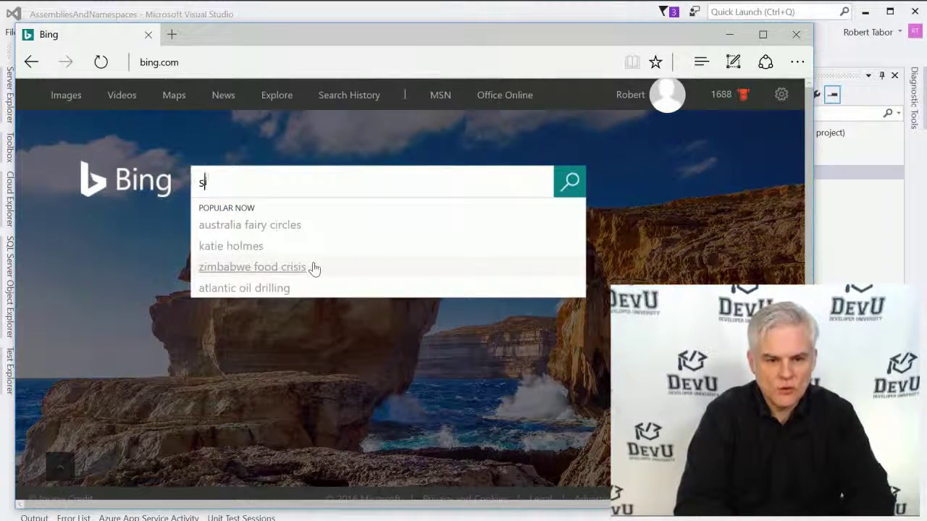
type("ite:")
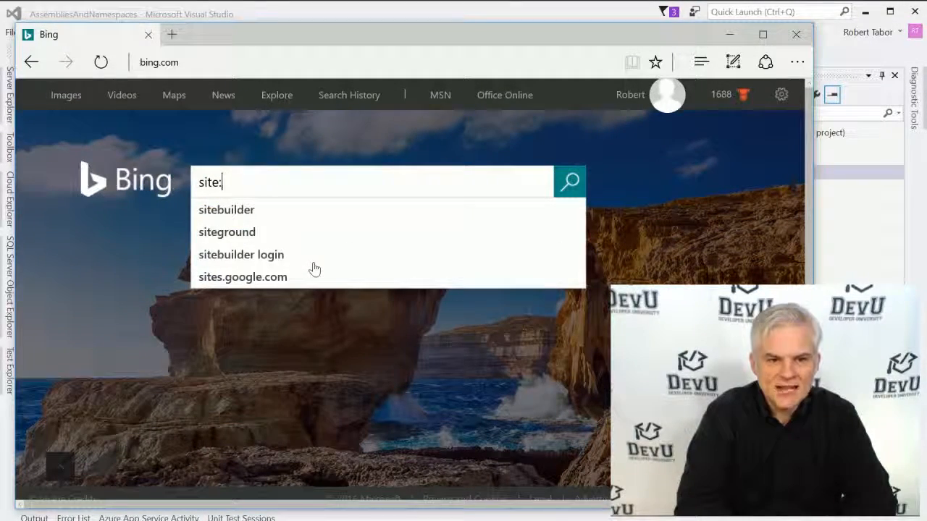
type("microsoft.c")
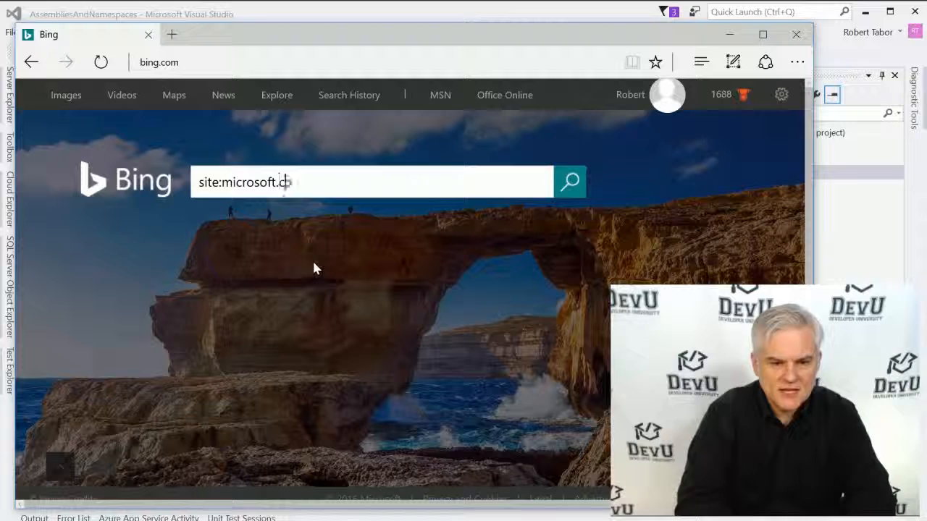
type("om")
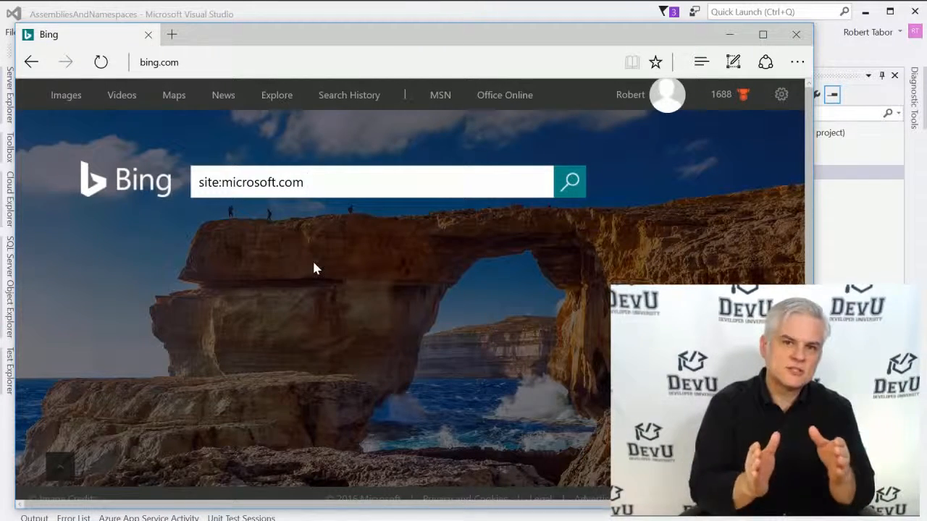
left_click(369, 182)
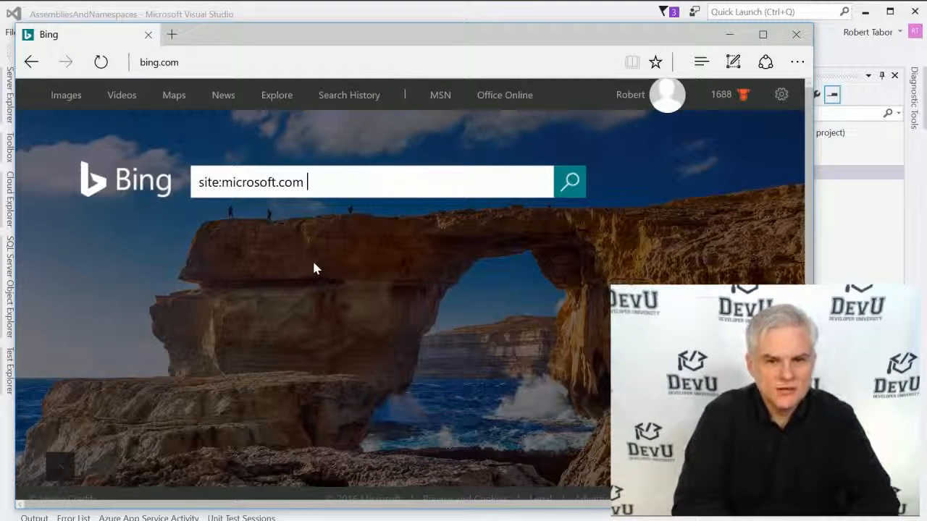
type("write")
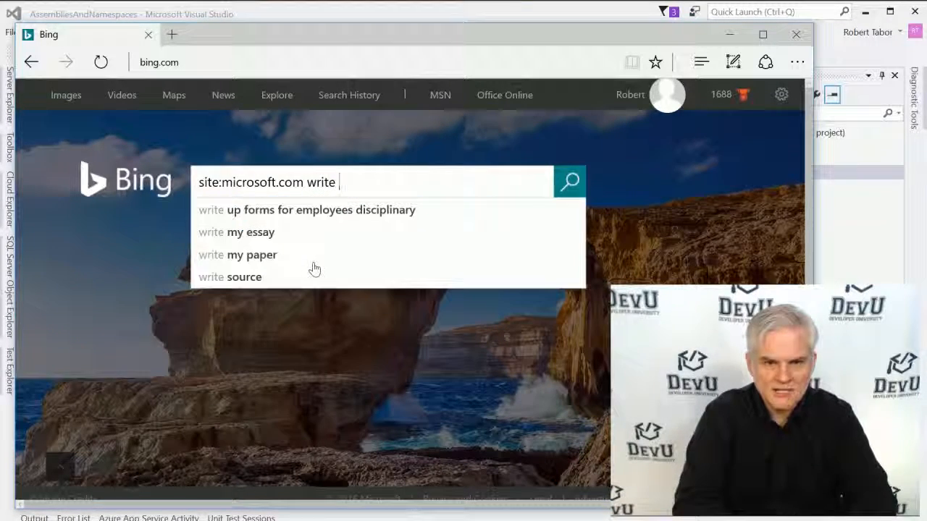
type("to a text file")
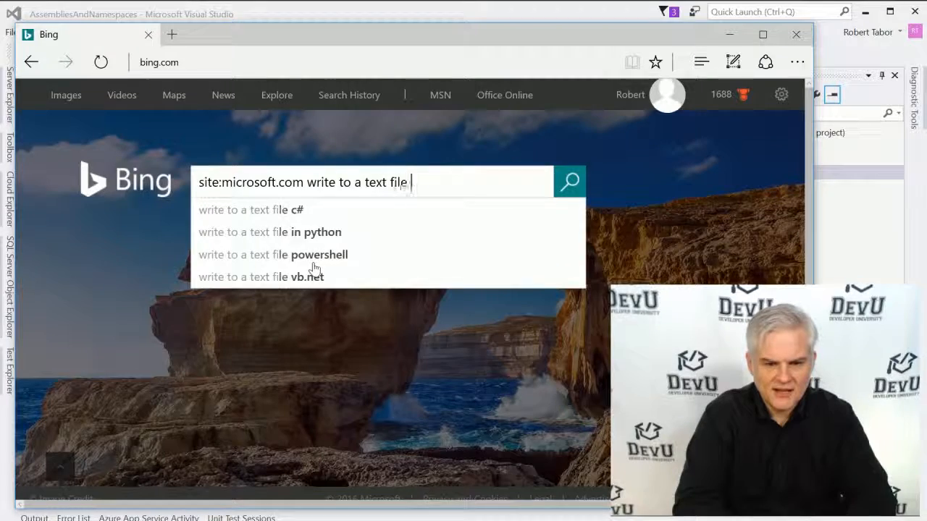
left_click(251, 209)
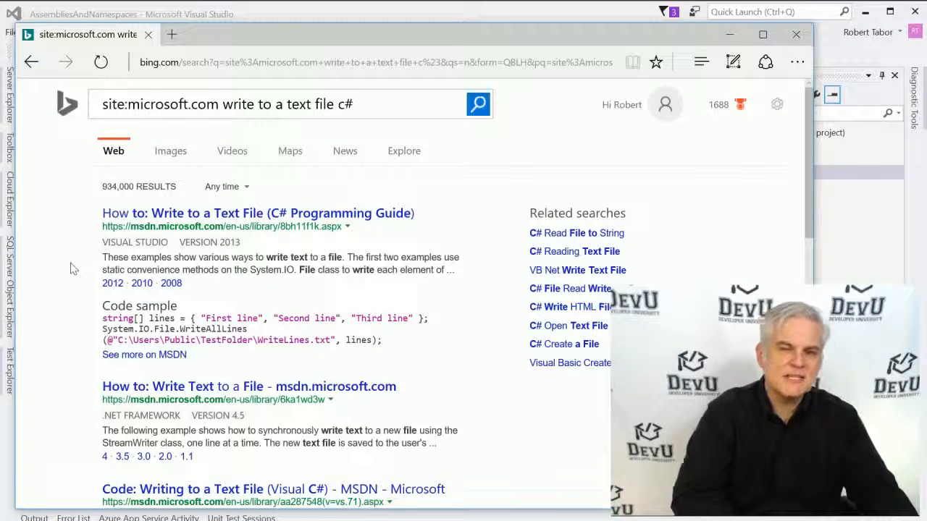
mouse_move(69, 282)
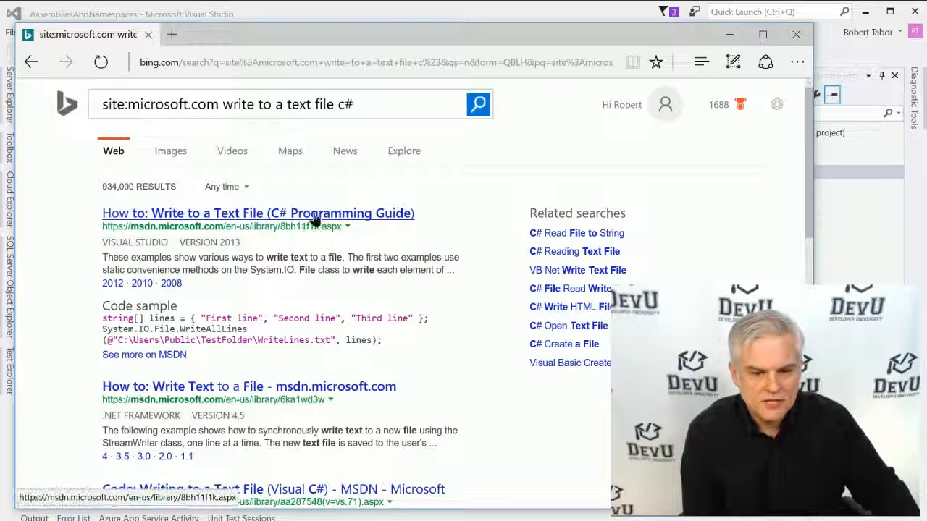
- Open the 'How to: Write to a Text File (C# Programming Guide)' result
left_click(257, 213)
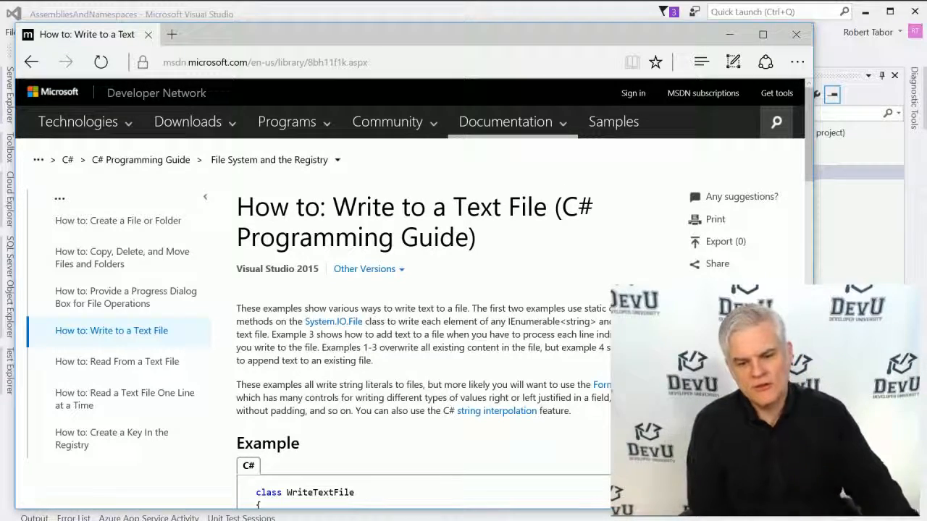
- Scroll through the MSDN text-file writing examples and drag-select an example code block
scroll("down", 3)
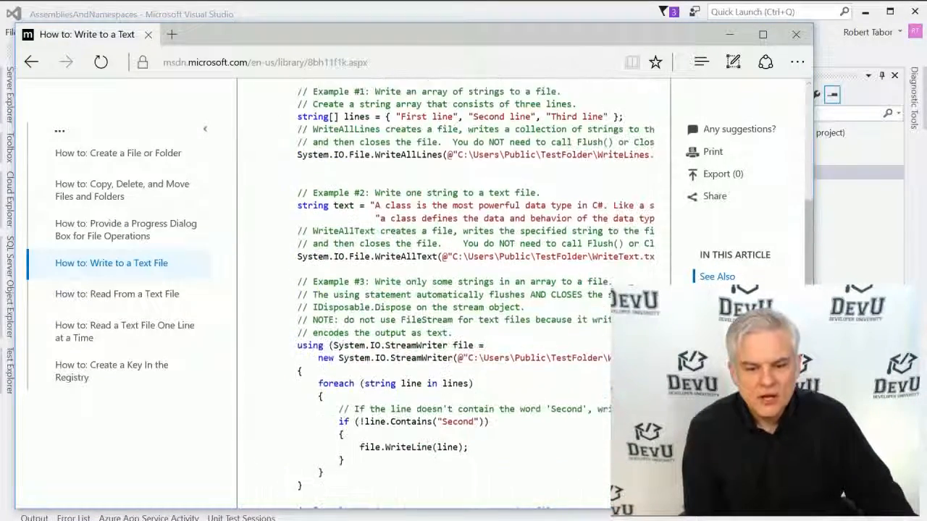
scroll("down", 3)
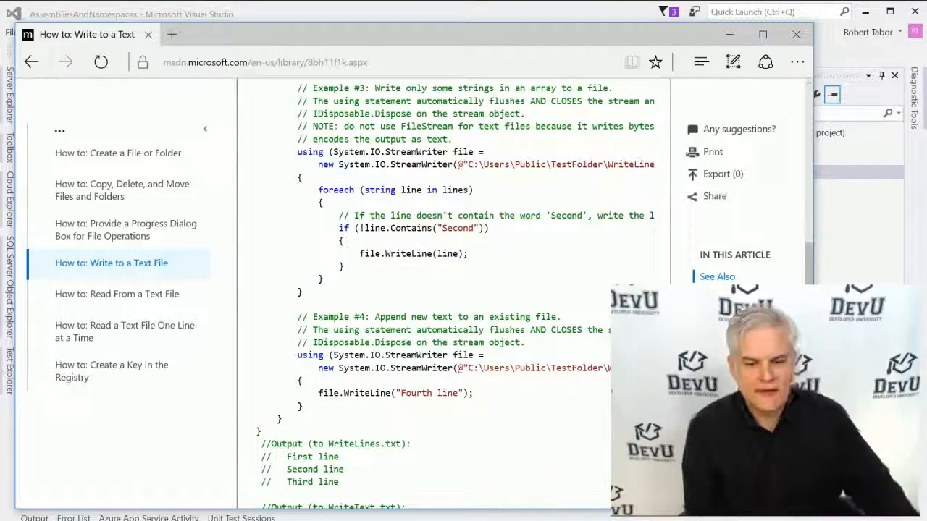
scroll("up", 3)
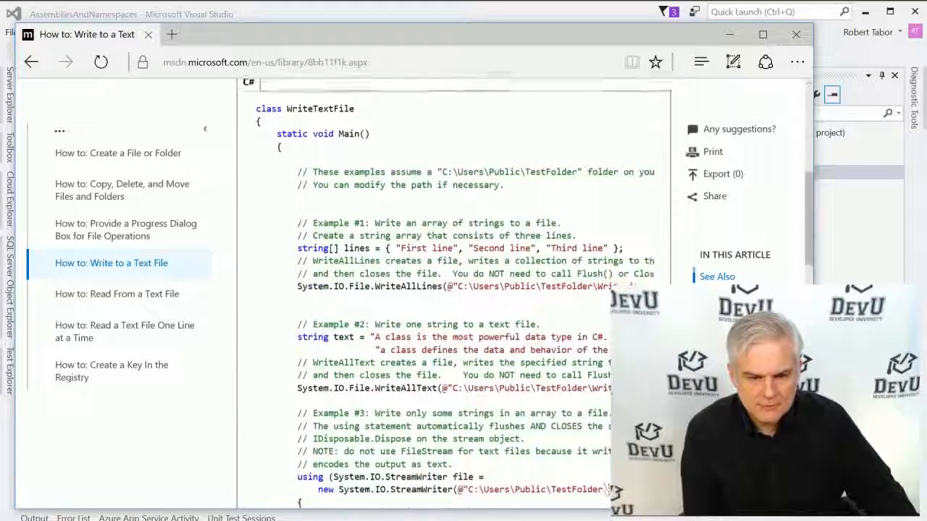
left_click_drag(297, 226, 612, 290)
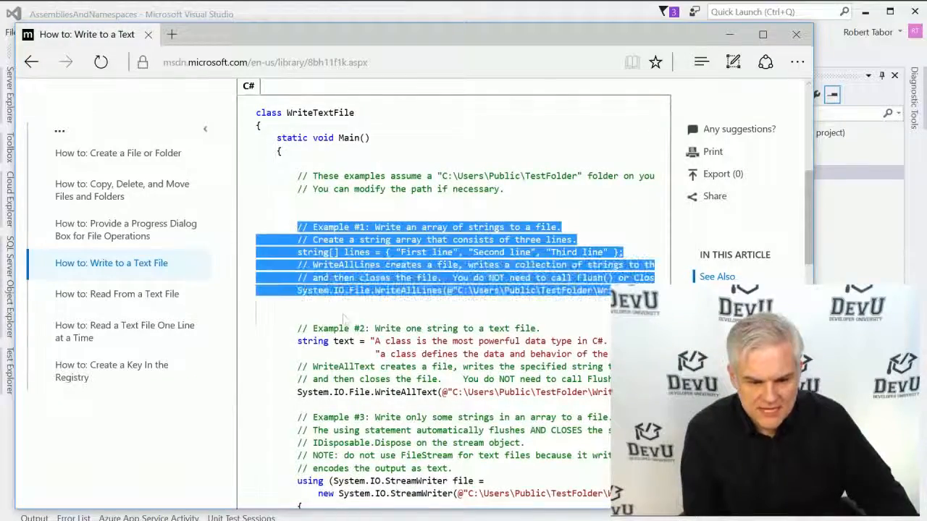
scroll("down", 3)
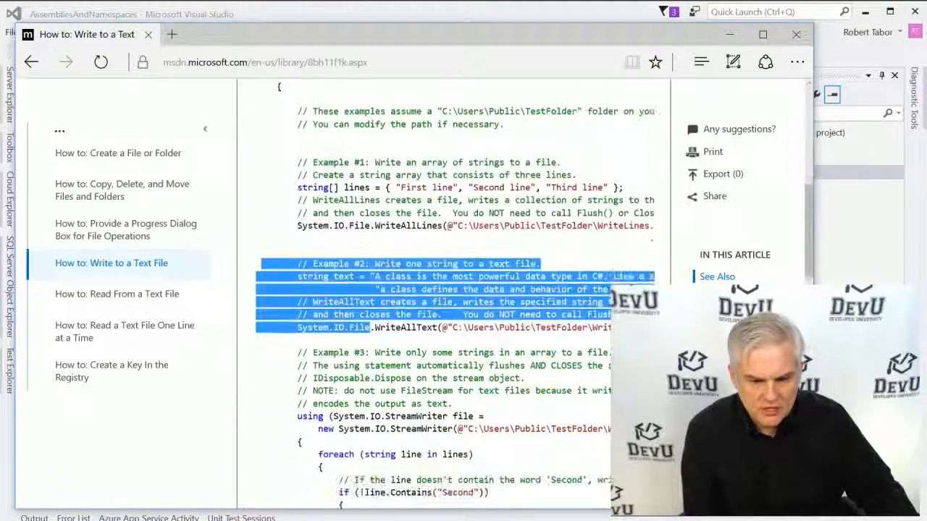
scroll("down", 3)
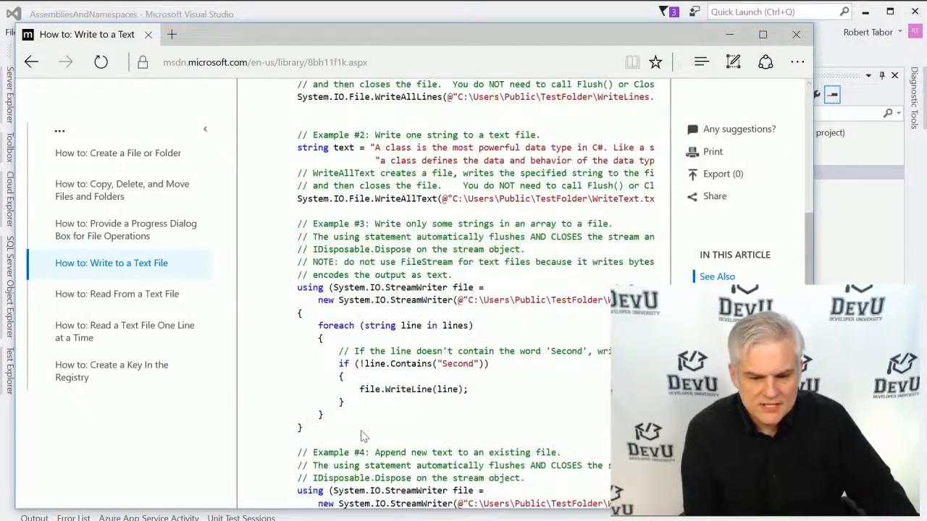
scroll("down", 3)
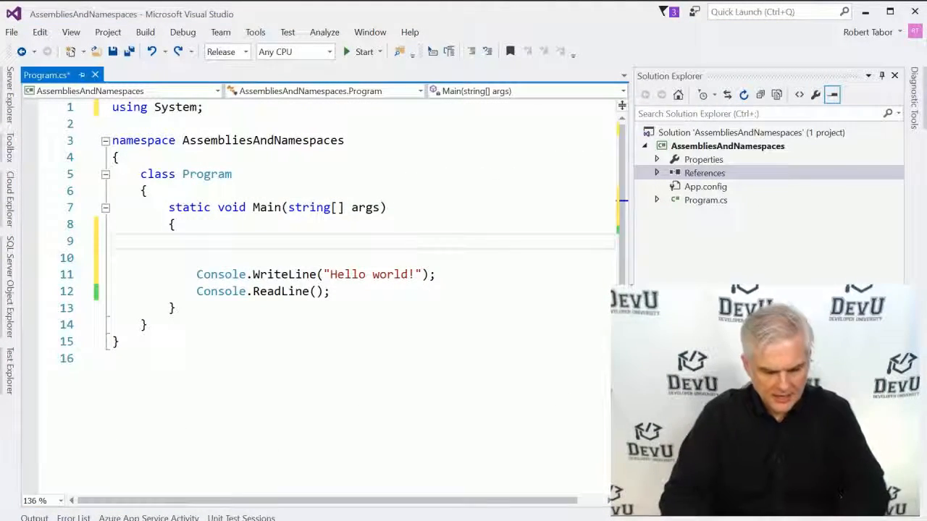
- Paste the Example #2 WriteAllText code into Main and change its folder path to C:\Lesson17
type("// Example #2: Write one string to a text file.")
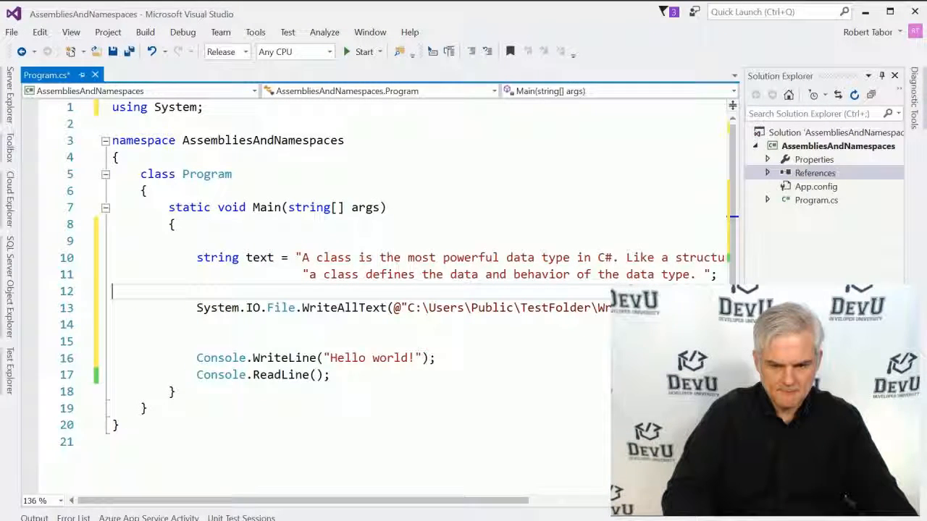
scroll("left", 3)
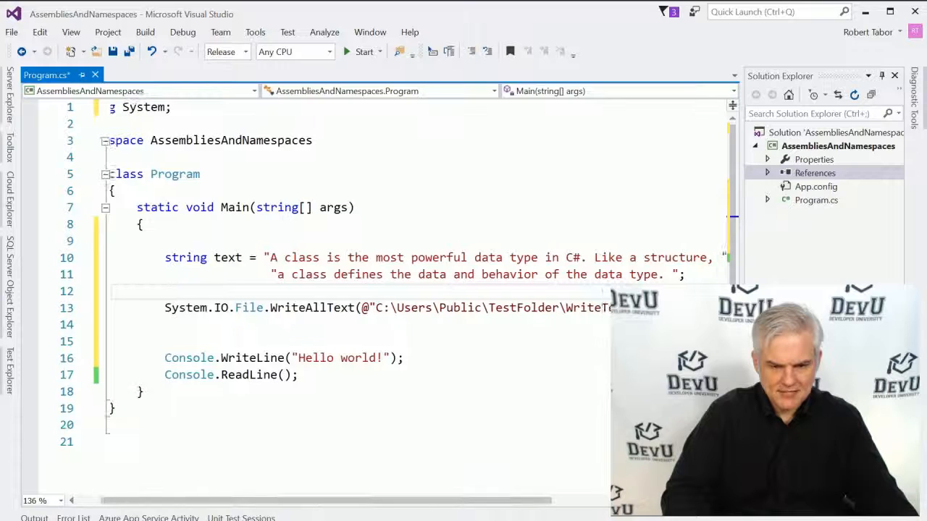
double_click(414, 308)
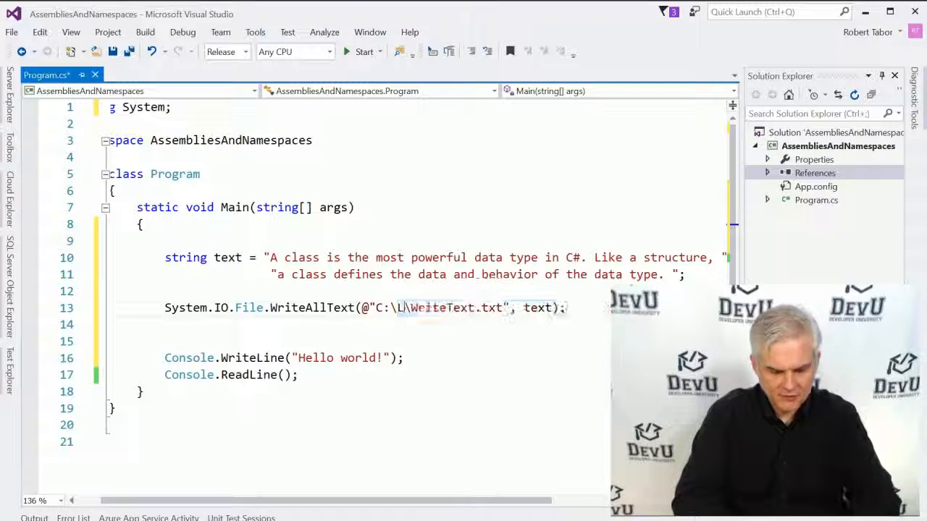
type("esson17")
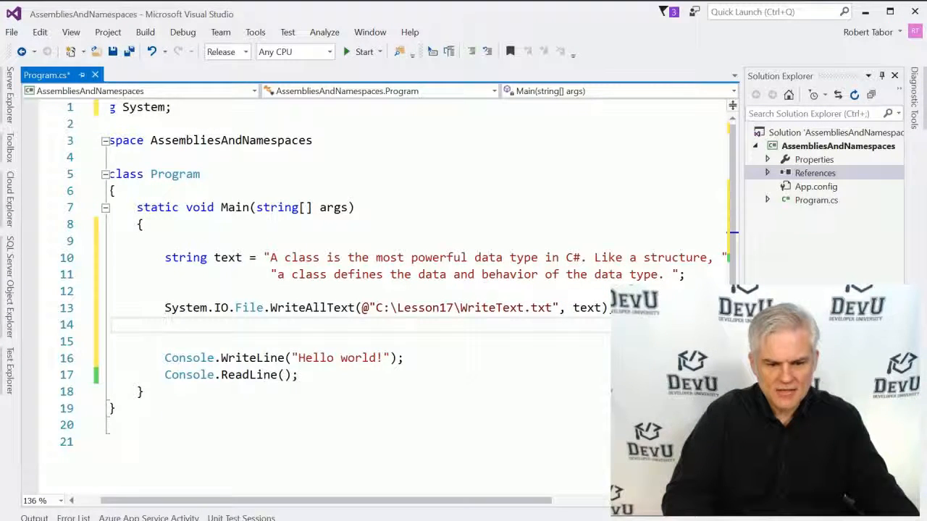
double_click(249, 308)
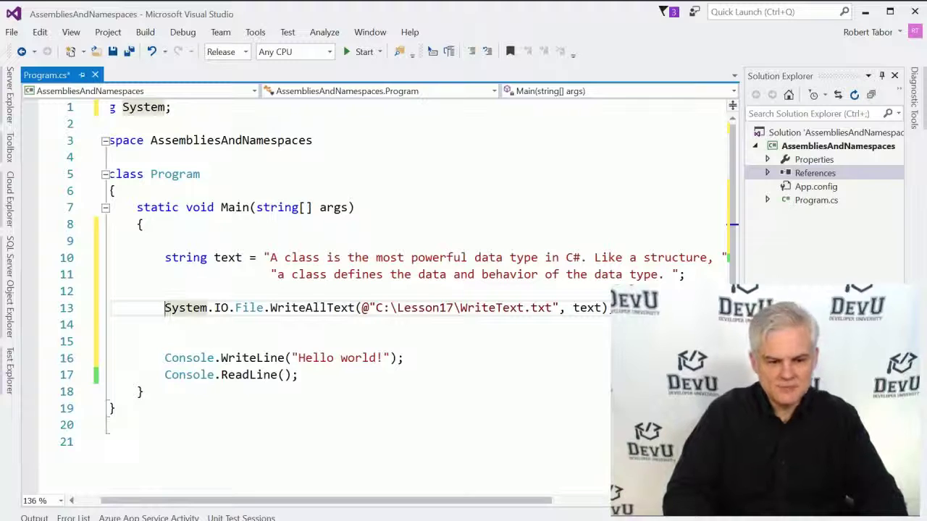
double_click(197, 308)
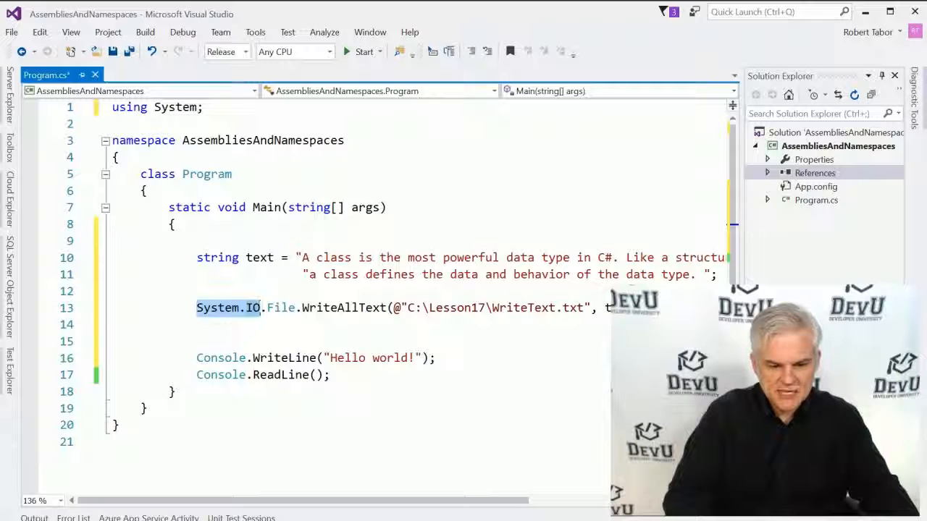
- Remove the System.IO. prefix, add 'using System.IO;' at the top, and run the program
key("Delete")
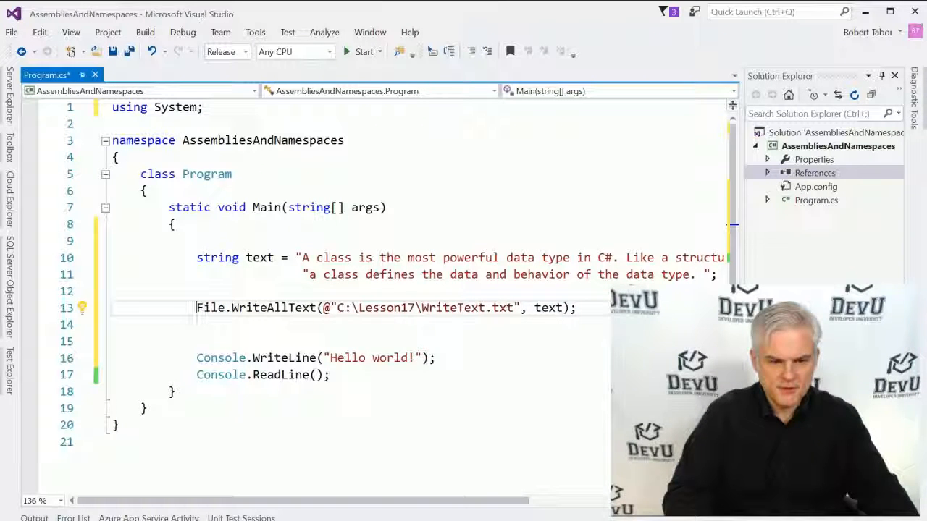
type("usin")
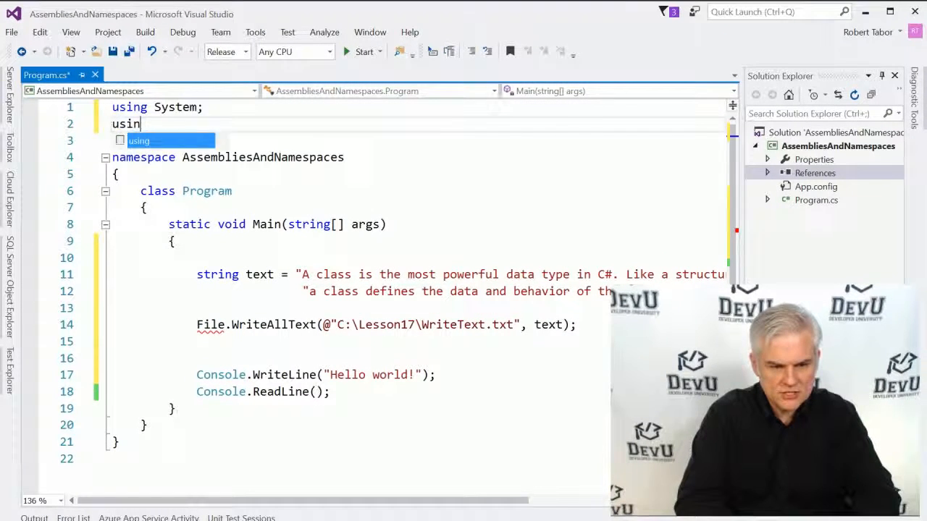
type("System.f")
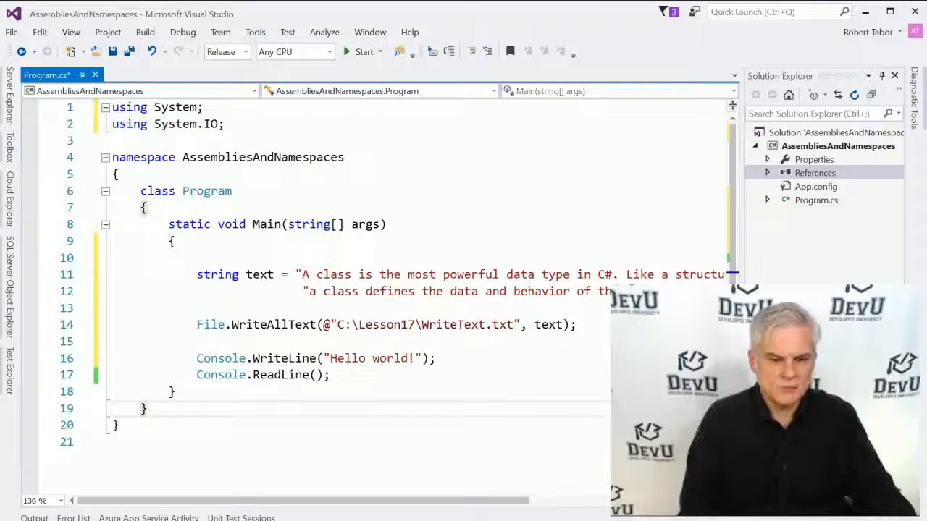
left_click(364, 52)
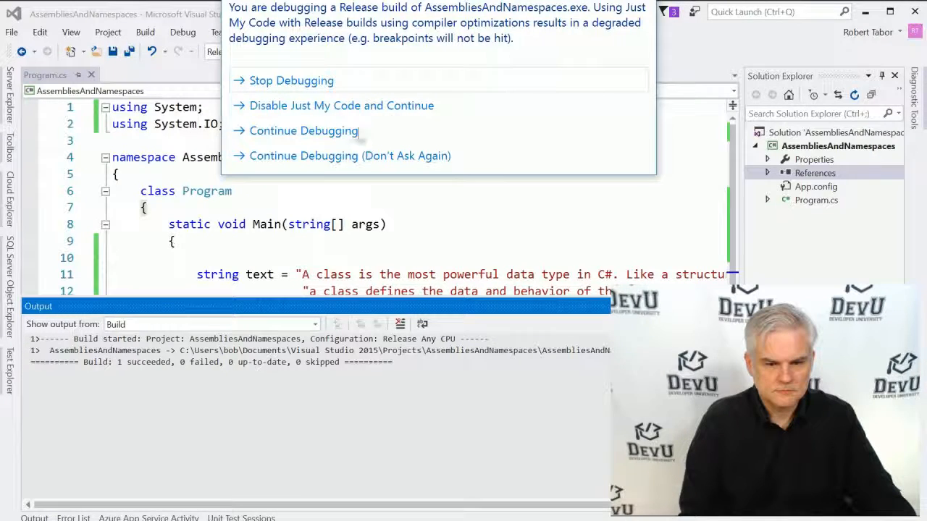
- Continue debugging past the Release warning, close the console window, and switch to Debug
left_click(302, 130)
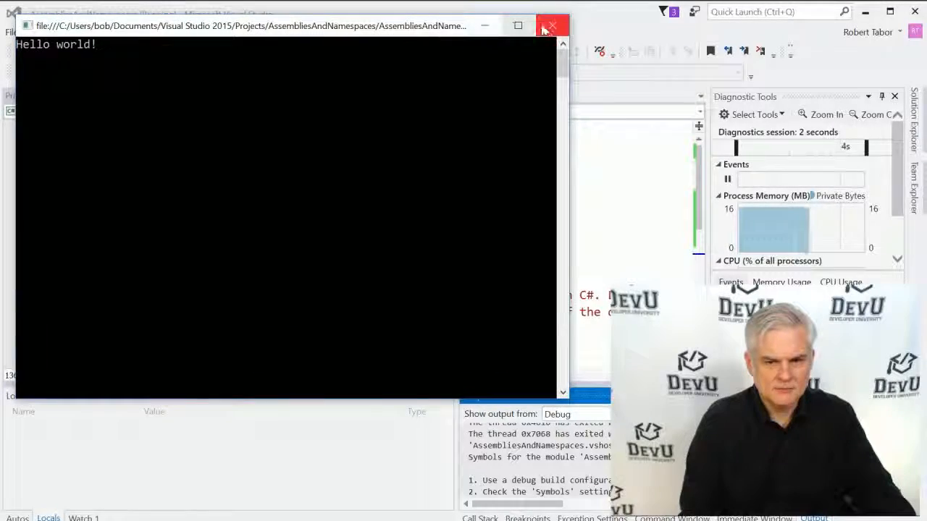
left_click(552, 25)
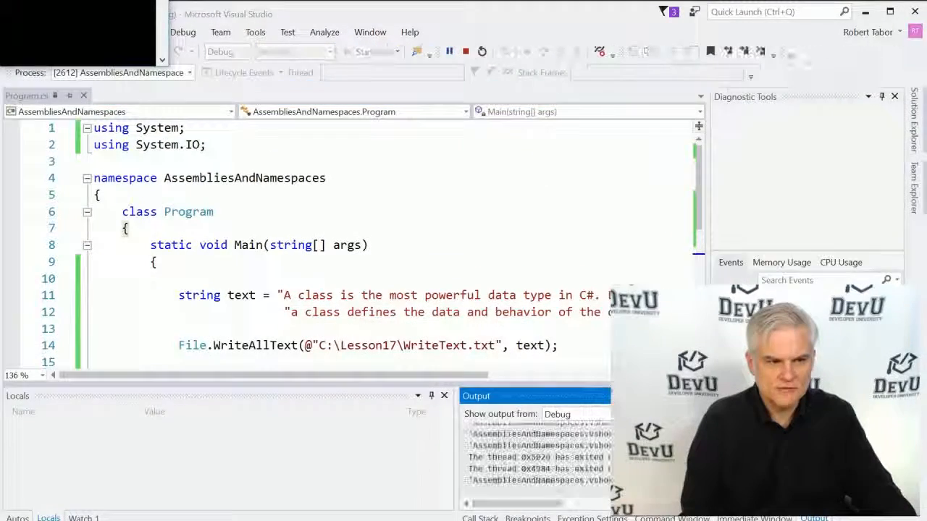
left_click(361, 52)
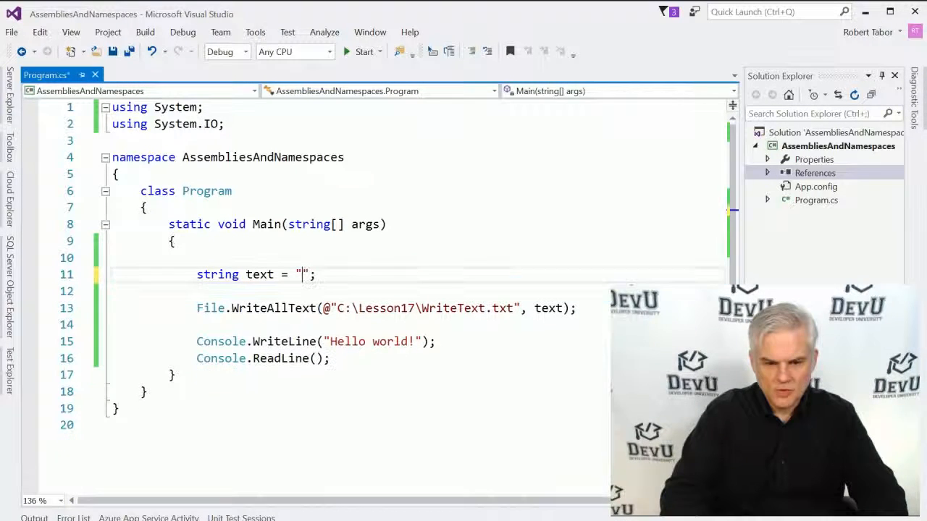
- Type 'We want to write this to our file.' as the text string's value
type("We want")
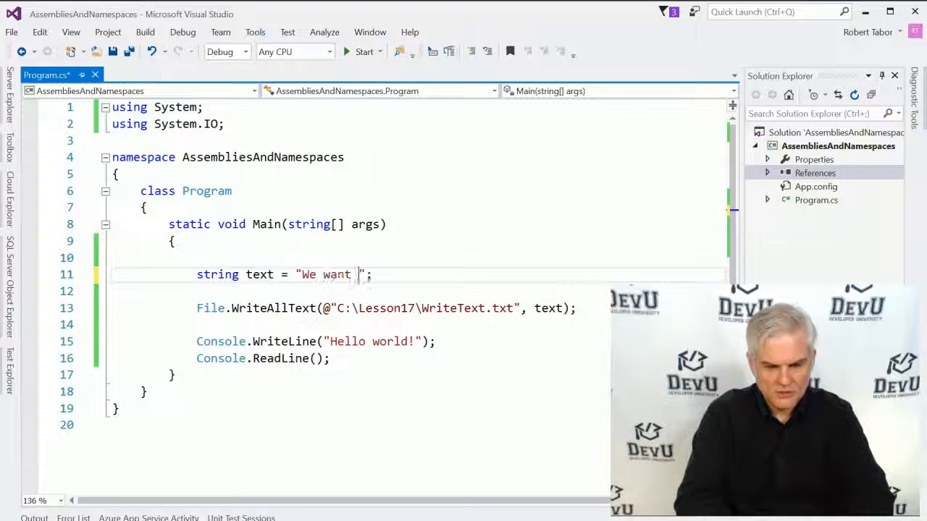
type("to write this to our")
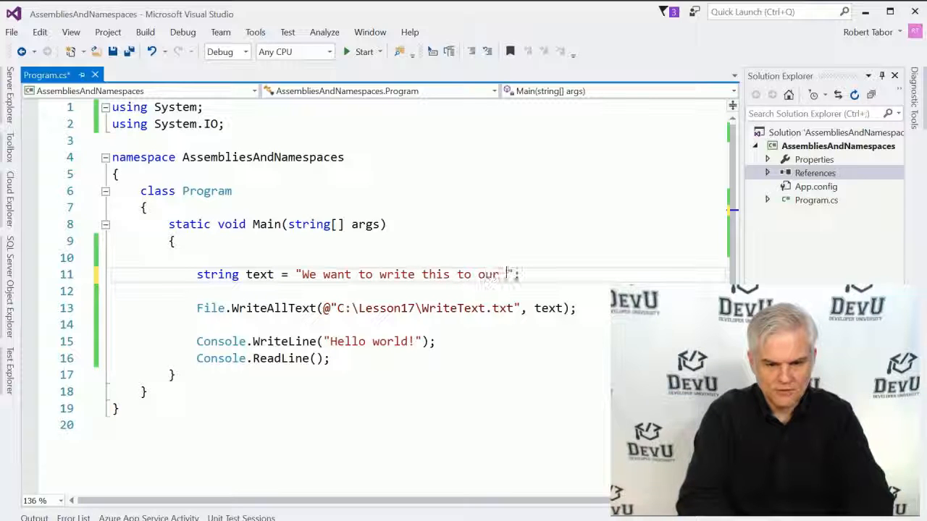
type("file.")
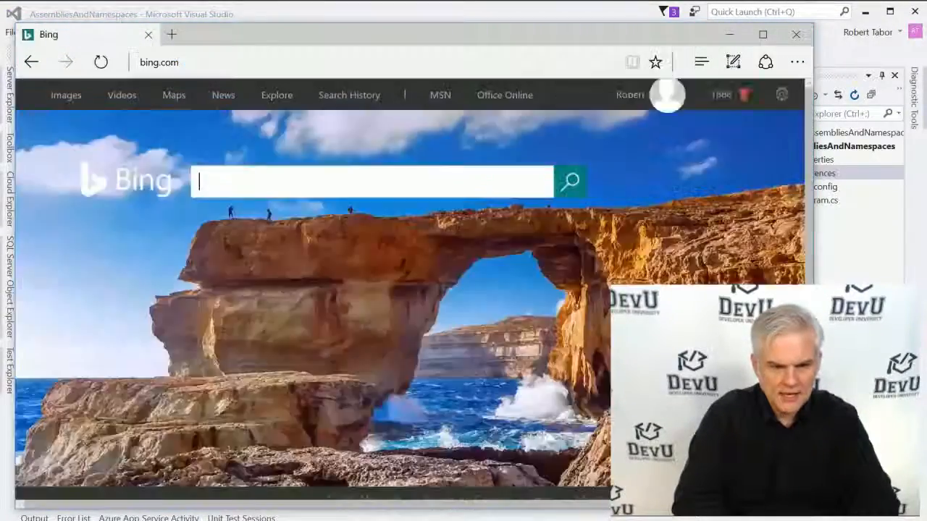
- Search Bing for 'site:microsoft.com c# download html string'
type("site:mi")
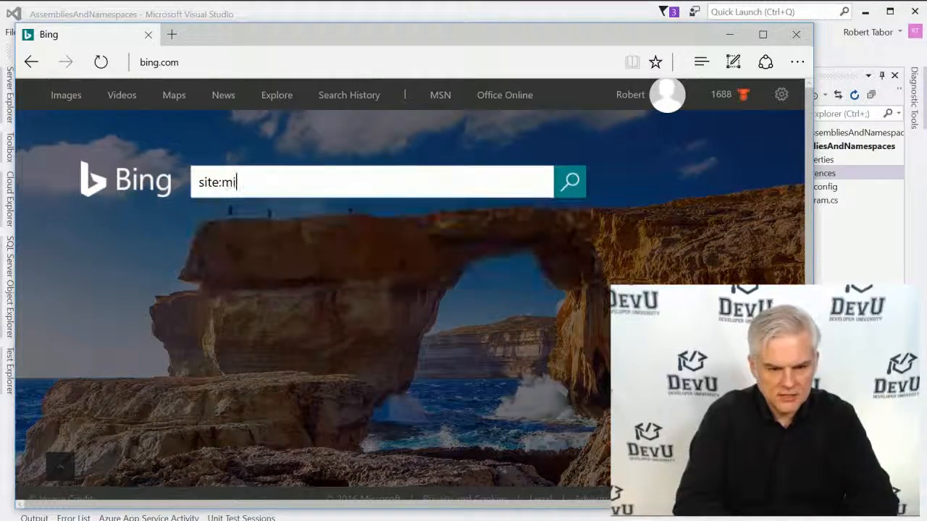
type("crosoft.com")
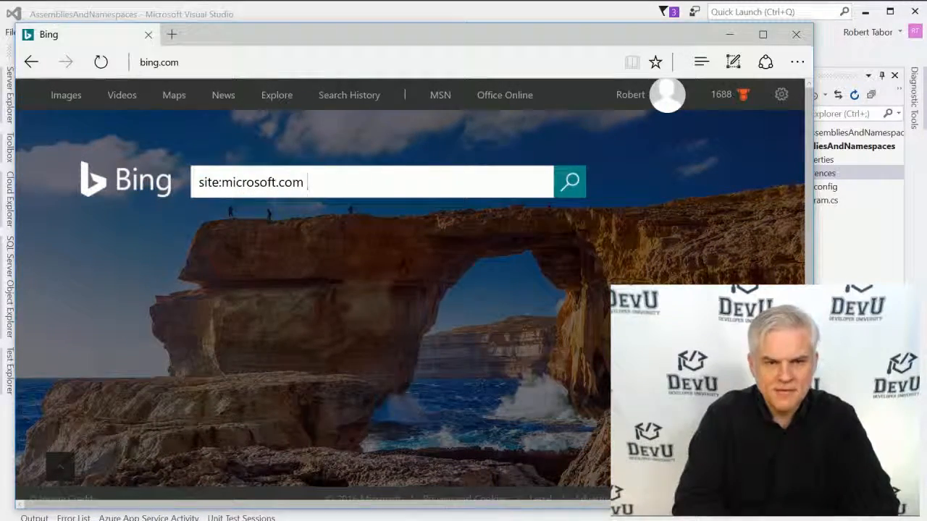
type("c#")
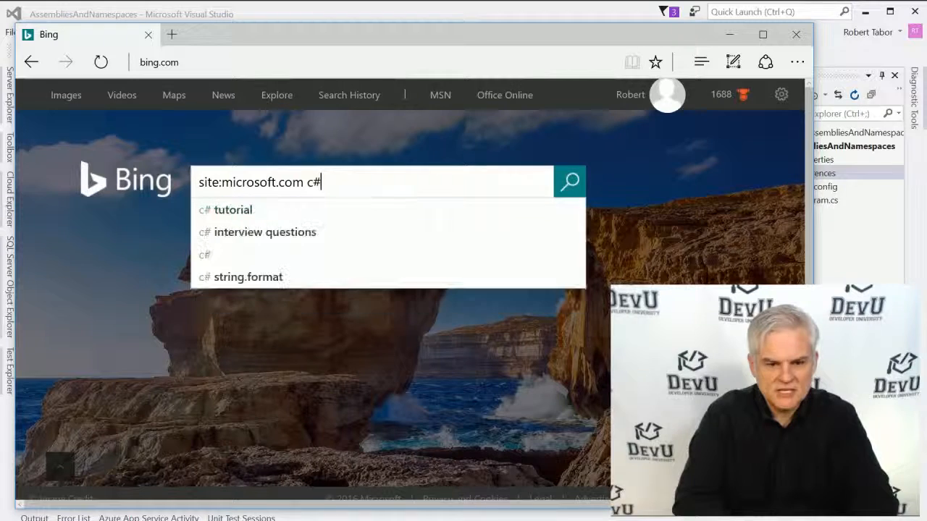
type("downlo")
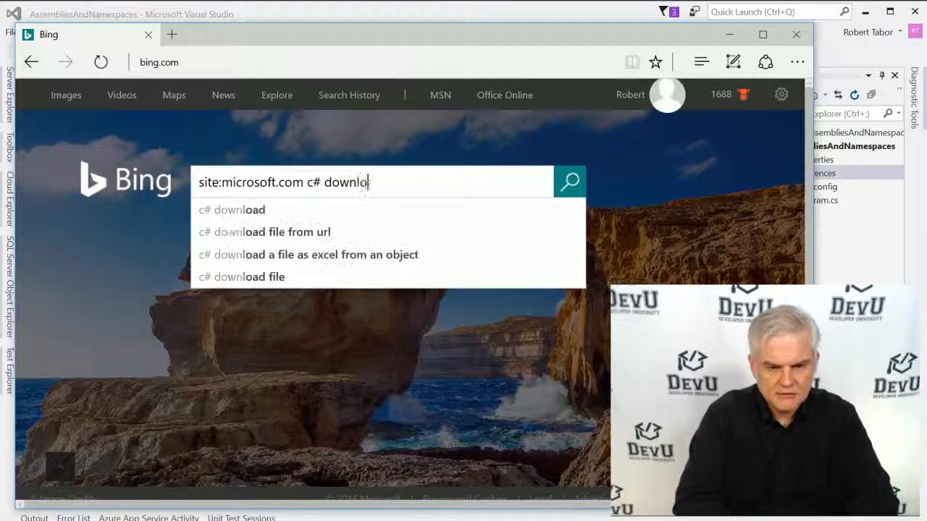
type("html string")
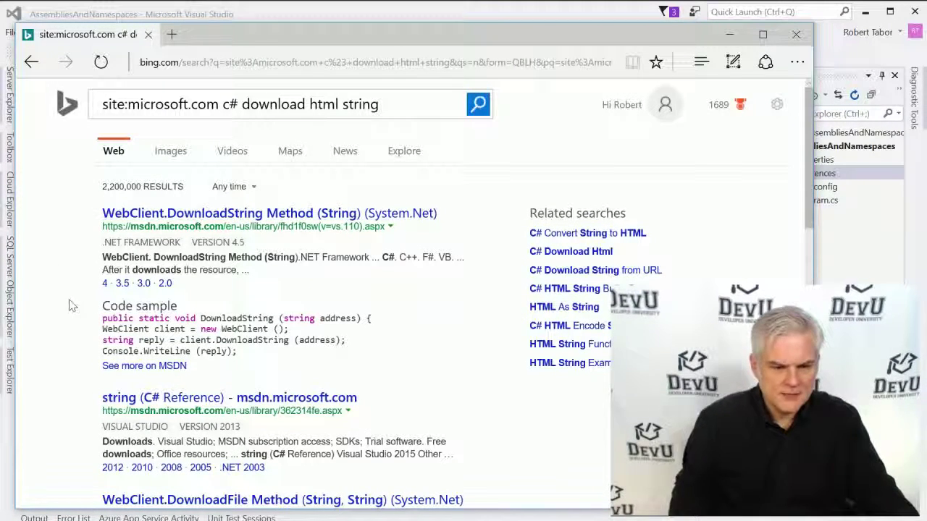
- Open the WebClient.DownloadString Method result and highlight the DownloadString name in its title
left_click(269, 213)
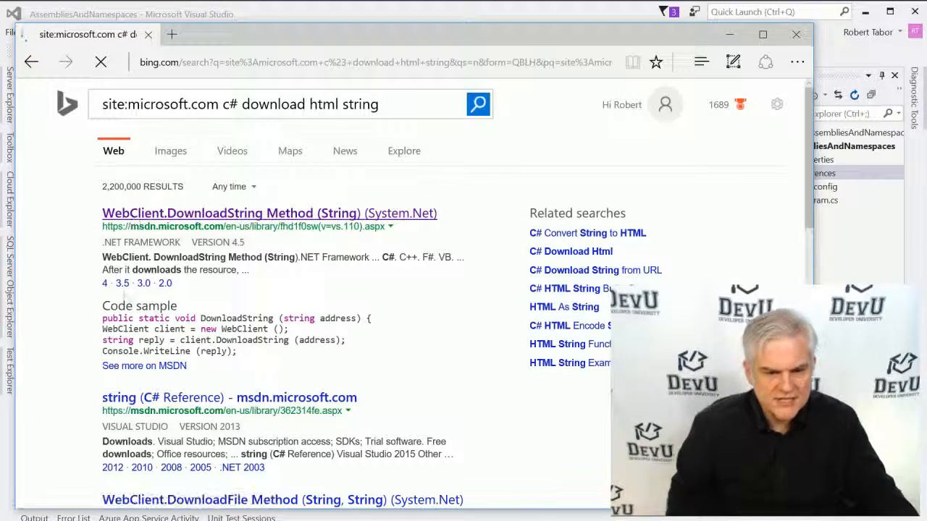
left_click(269, 213)
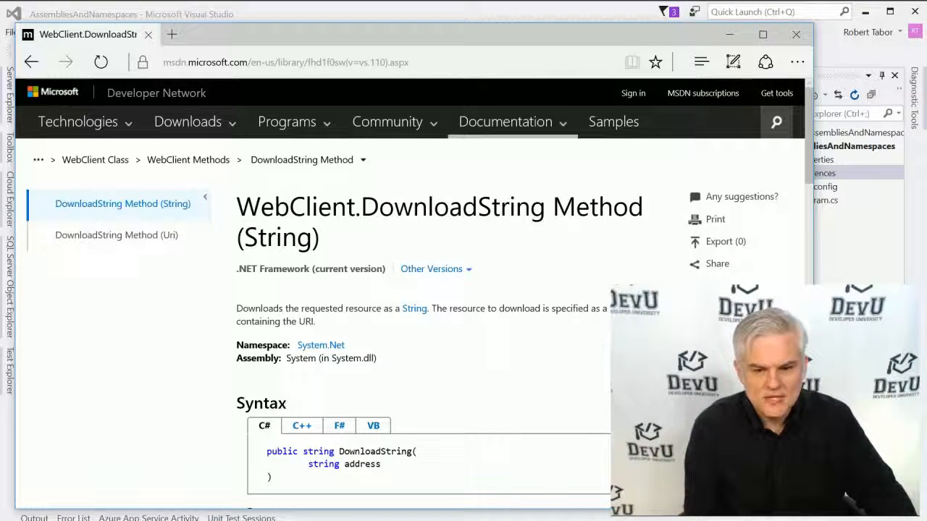
double_click(391, 206)
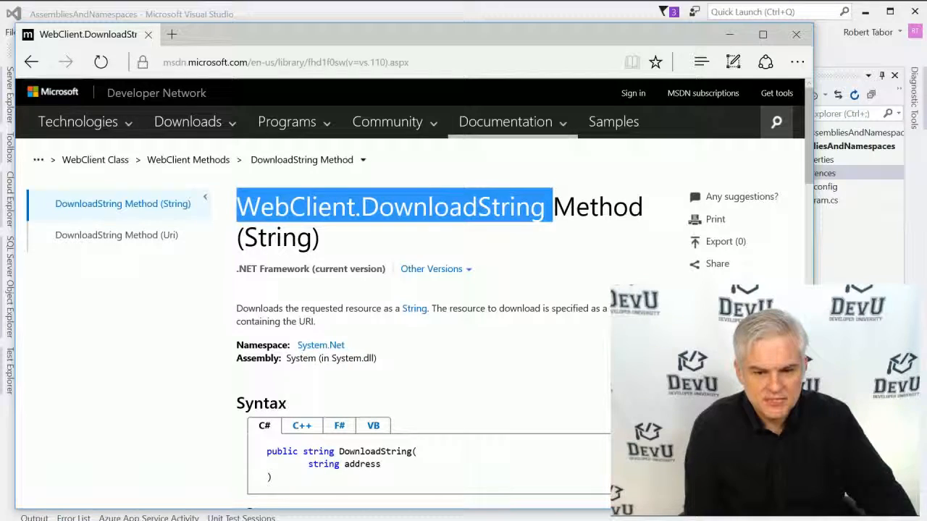
double_click(452, 206)
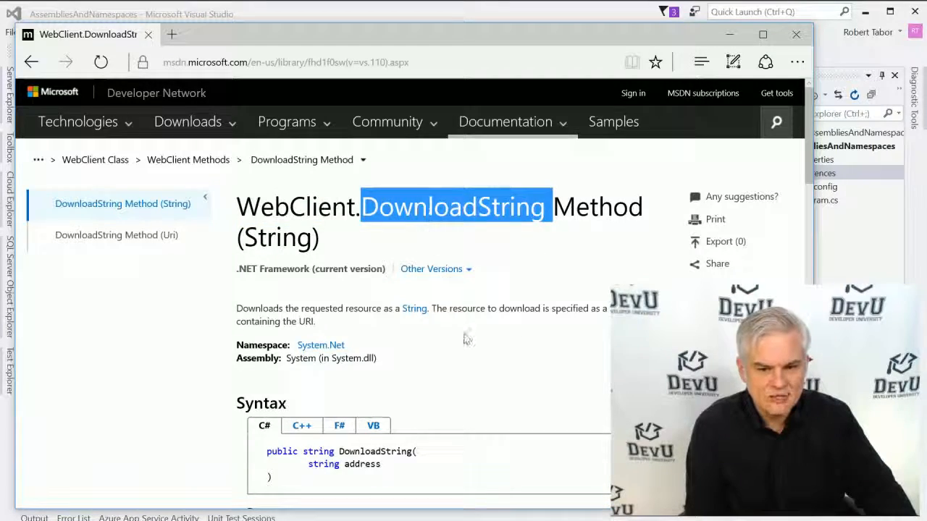
- Scroll to the C# example and select its WebClient and DownloadString lines
scroll("down", 3)
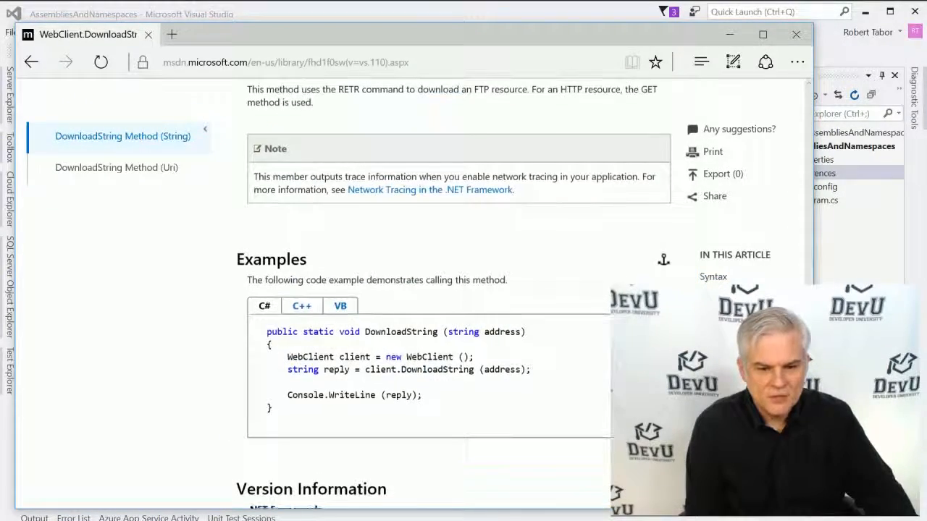
scroll("up", 3)
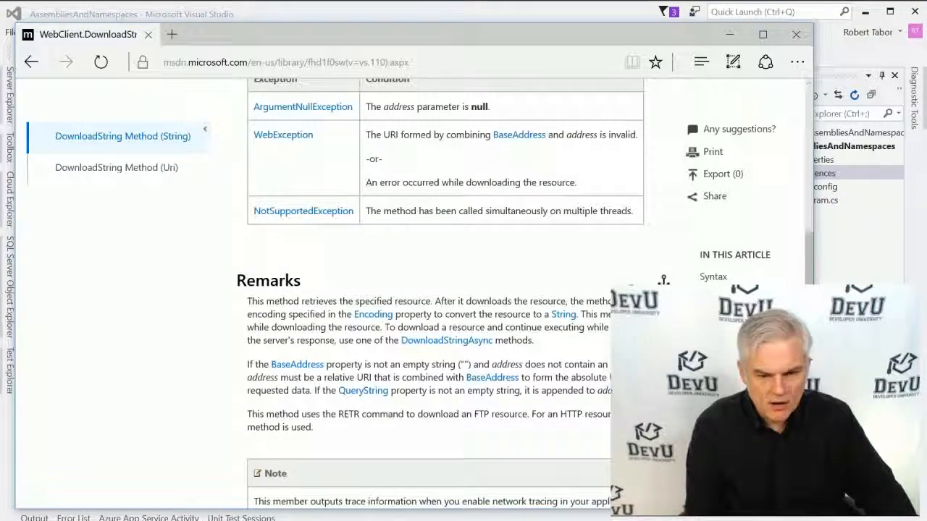
scroll("up", 3)
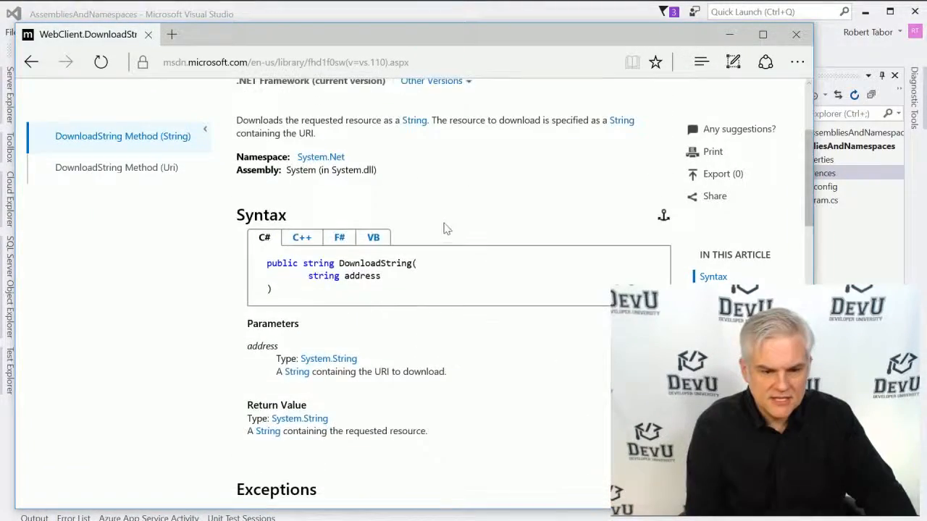
scroll("down", 3)
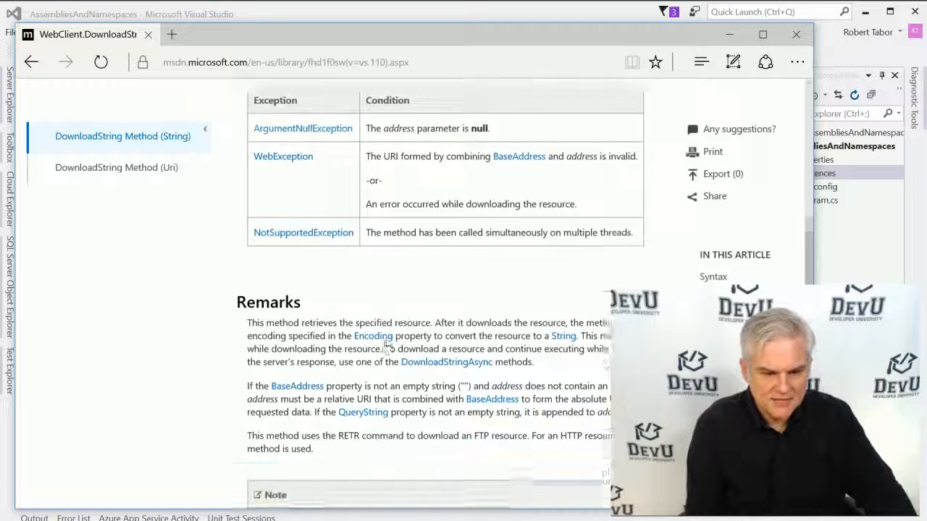
scroll("down", 3)
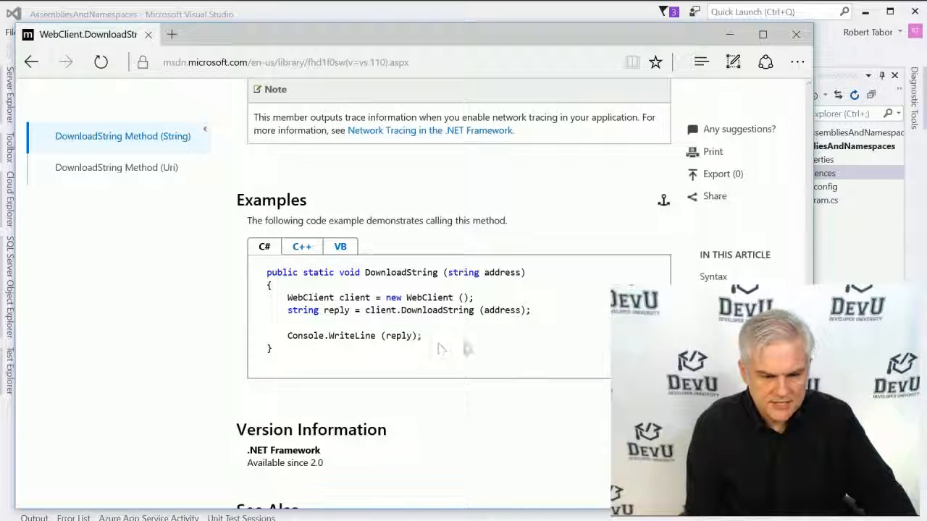
left_click_drag(287, 297, 531, 310)
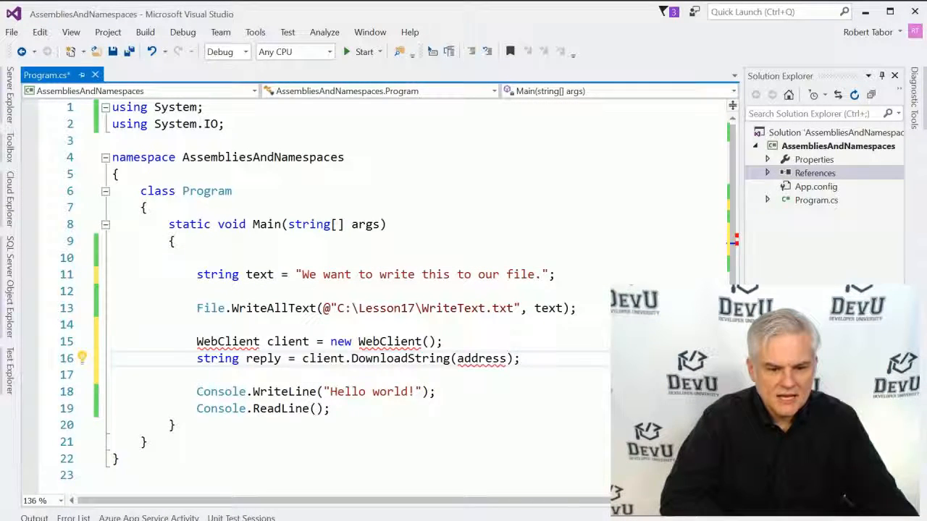
- Scroll through Program.cs and select the unresolved WebClient type name
scroll("down", 3)
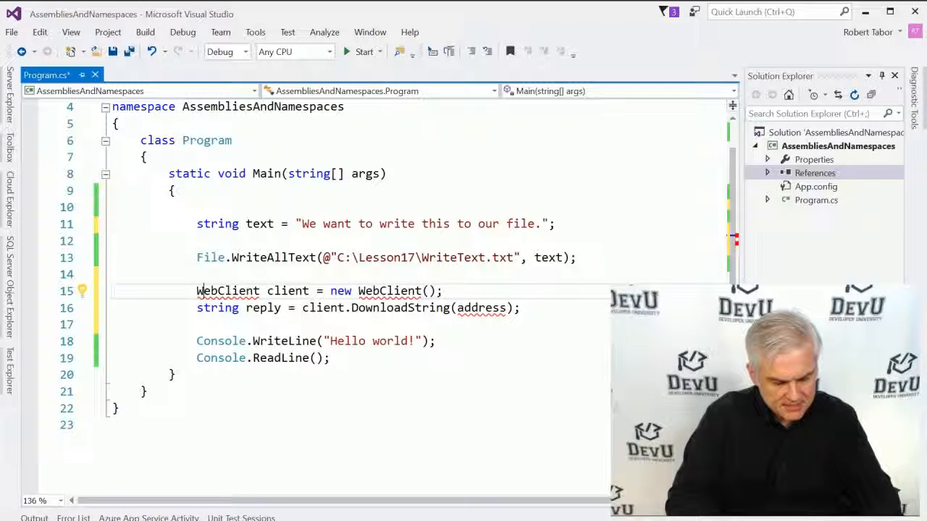
left_click(82, 290)
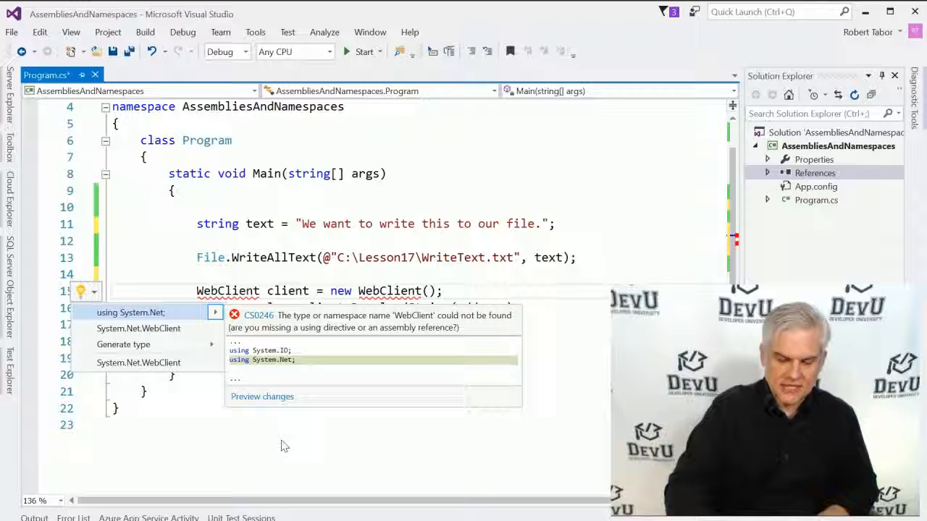
mouse_move(139, 328)
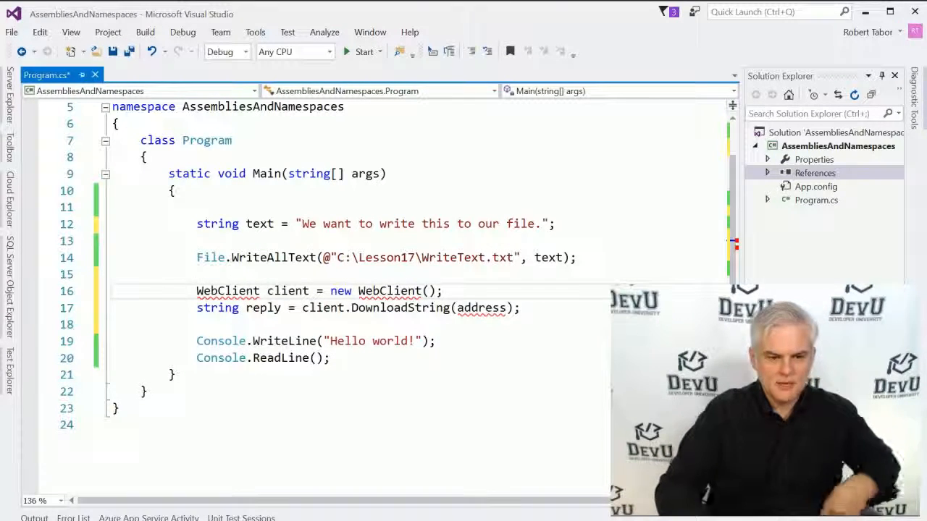
scroll("up", 3)
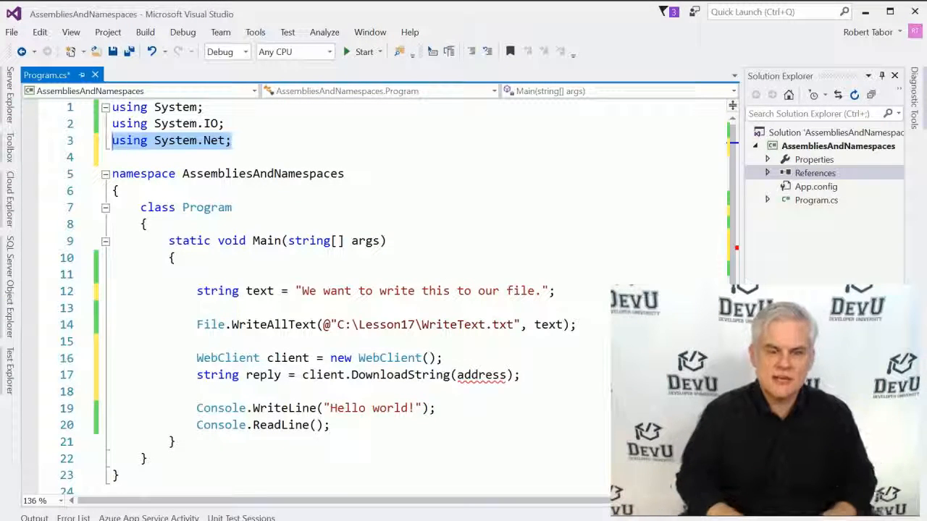
left_click(226, 357)
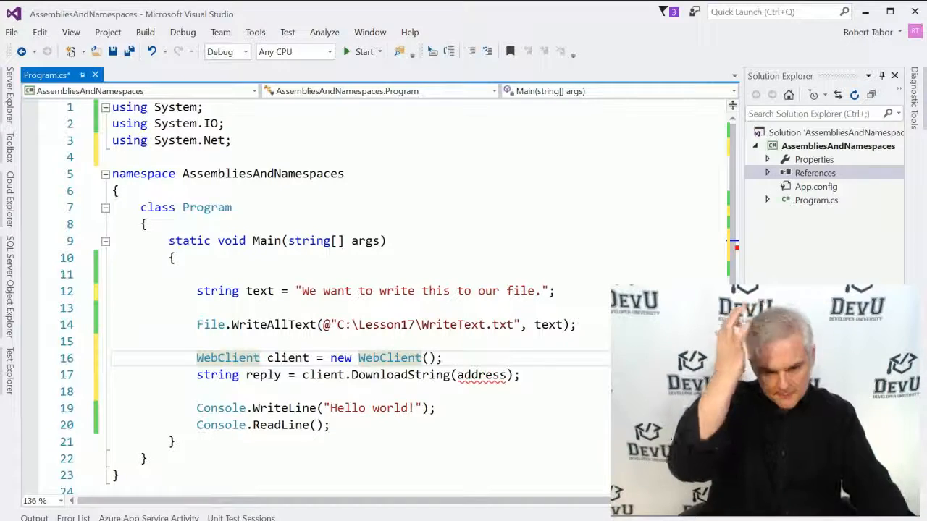
scroll("up", 3)
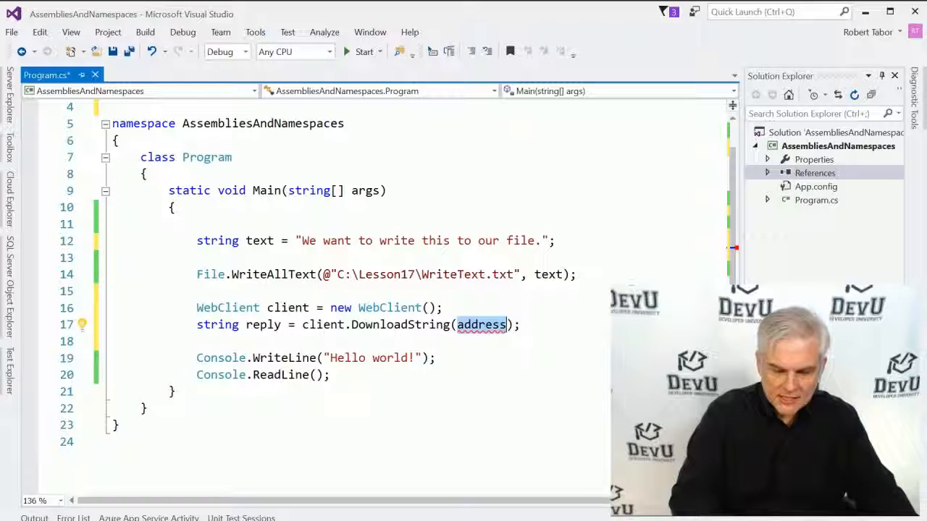
type("\"\"")
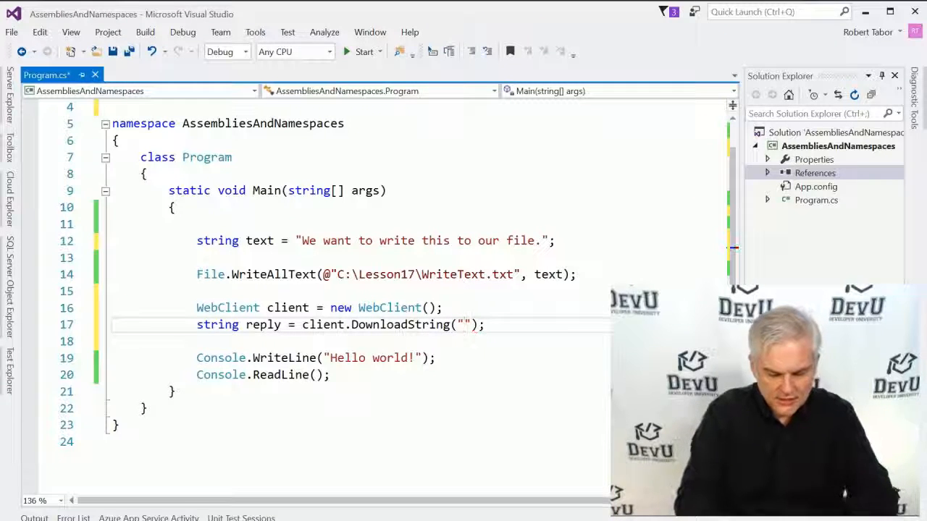
type("ht")
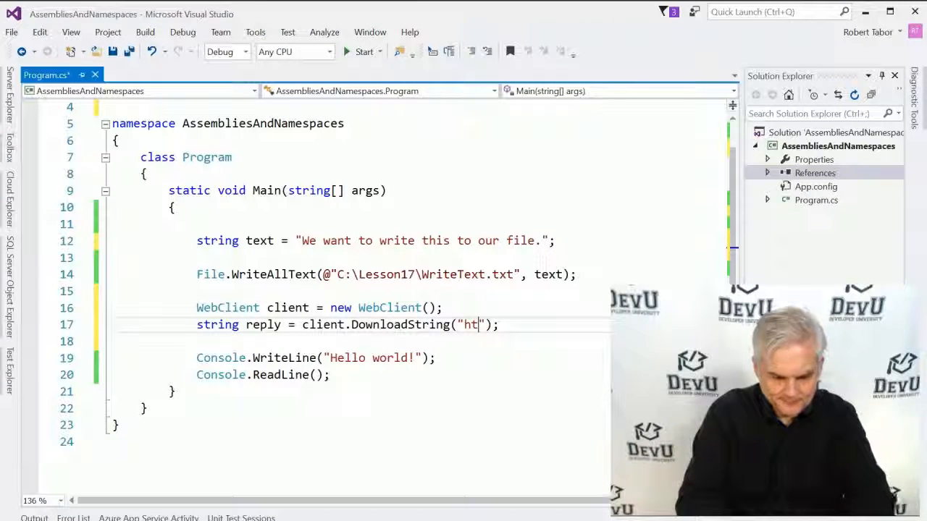
type("tp://")
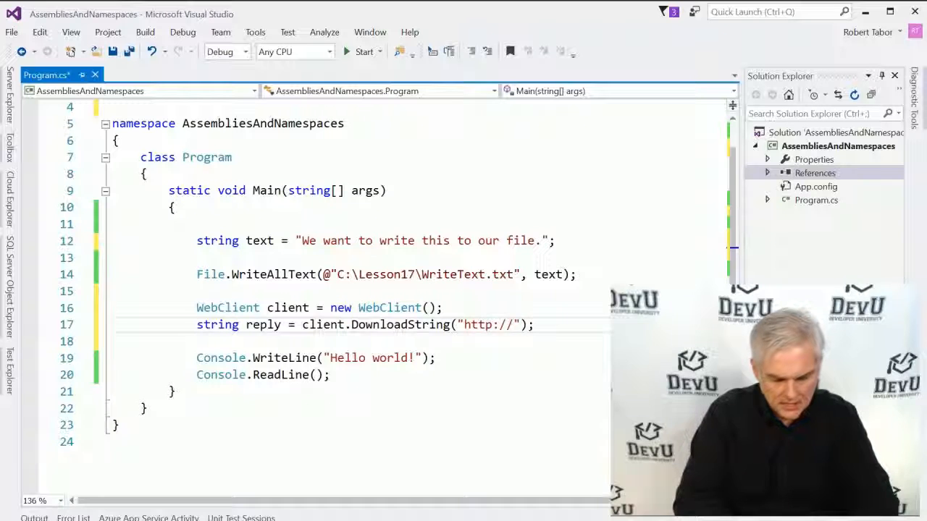
type("msdn.m")
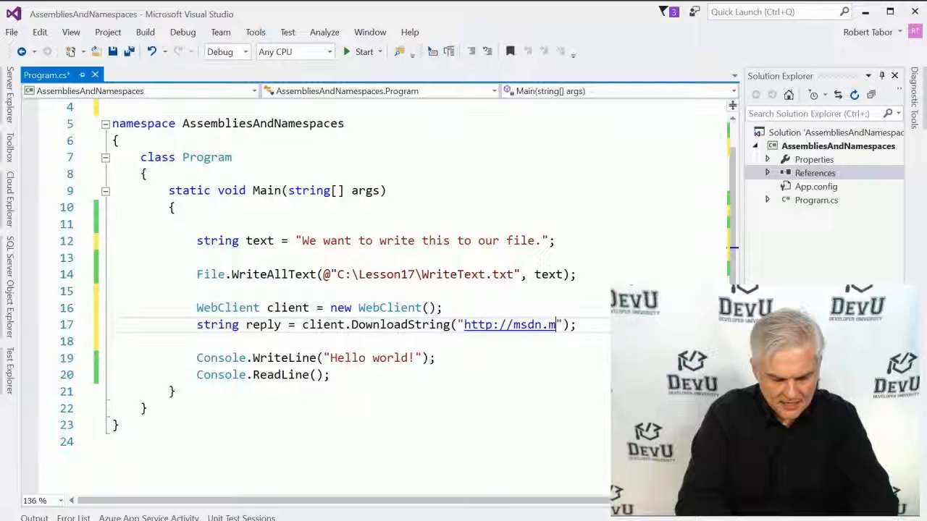
type("icrosoft")
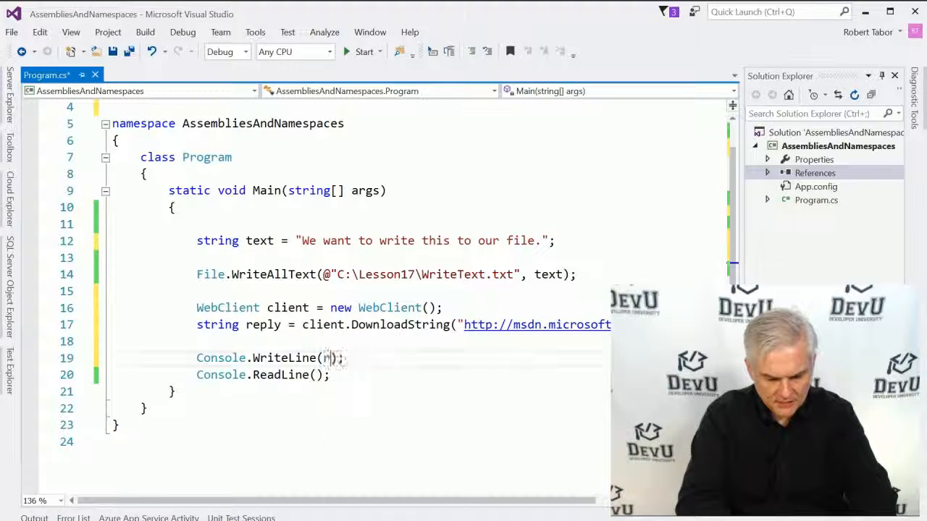
type("eply")
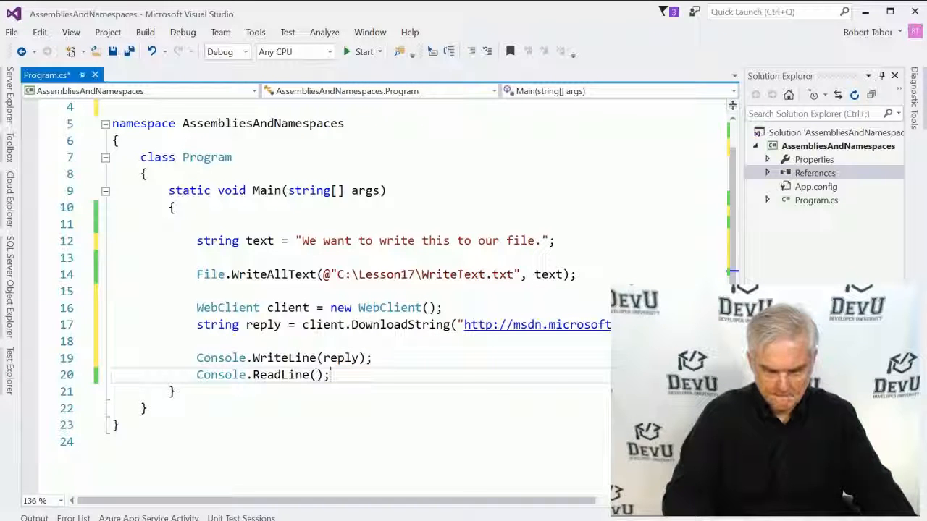
- Move the File.WriteAllText call below WriteLine and make it write reply
left_click(196, 240)
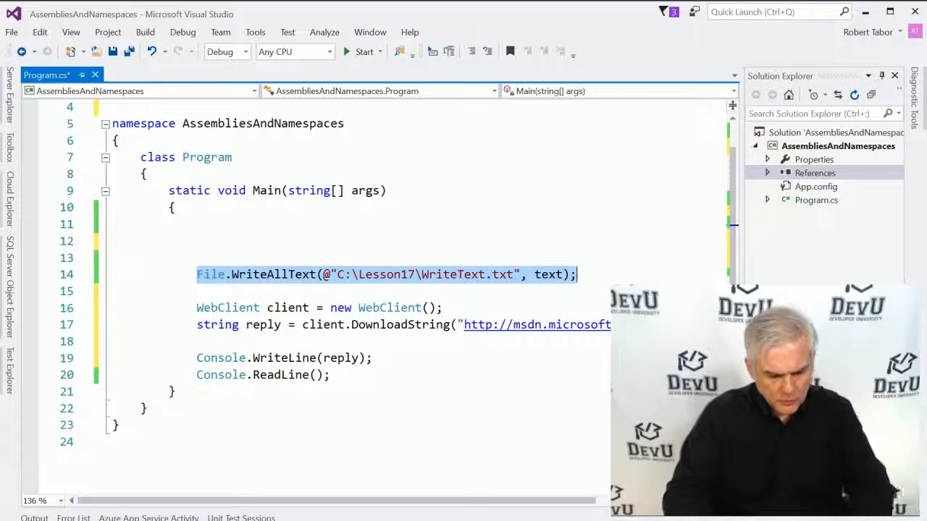
key("Delete")
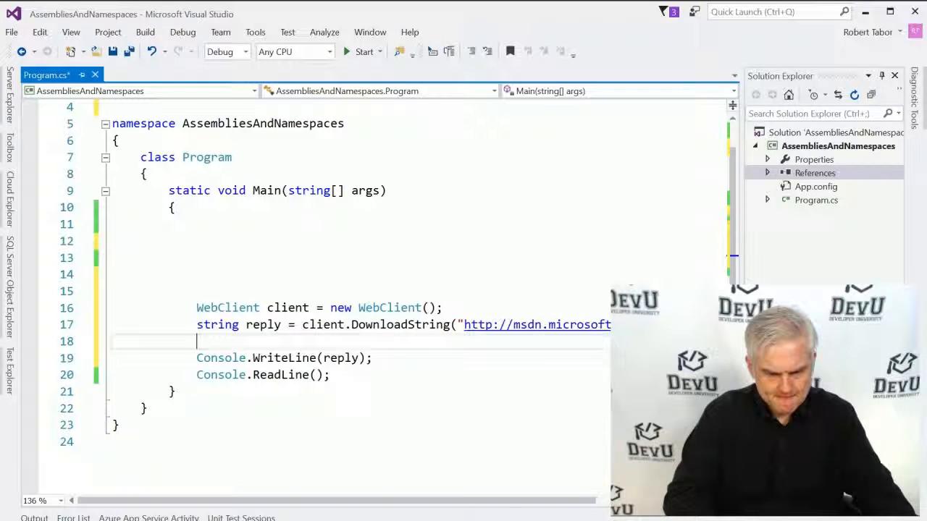
type("File.WriteAllText(@\"C:\\Lesson17\\WriteText.txt\", text);")
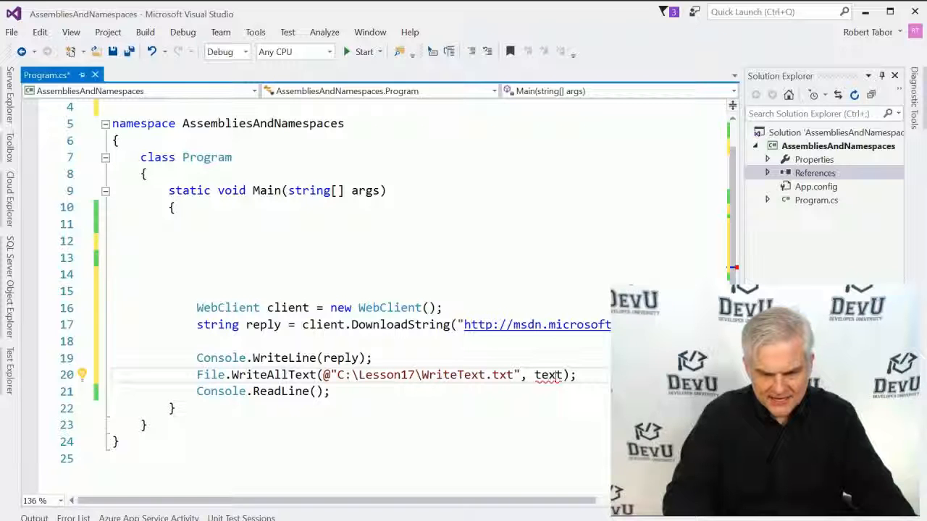
type("reply")
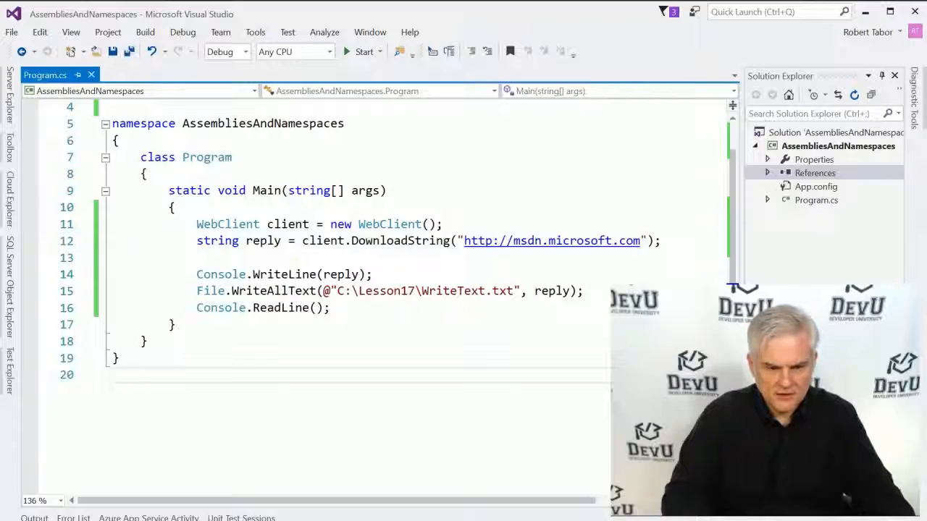
- Run the program, scroll through the printed msdn HTML, and focus the console to end it
left_click(364, 51)
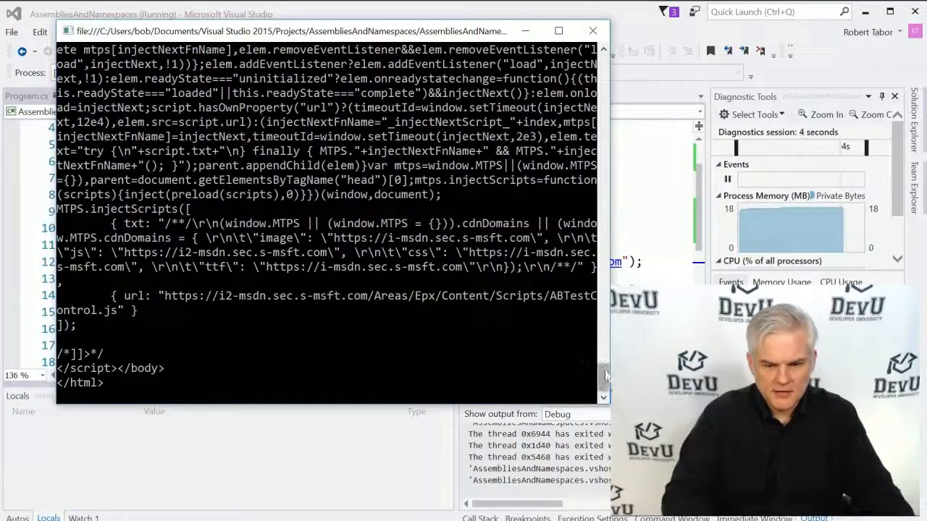
scroll("up", 3)
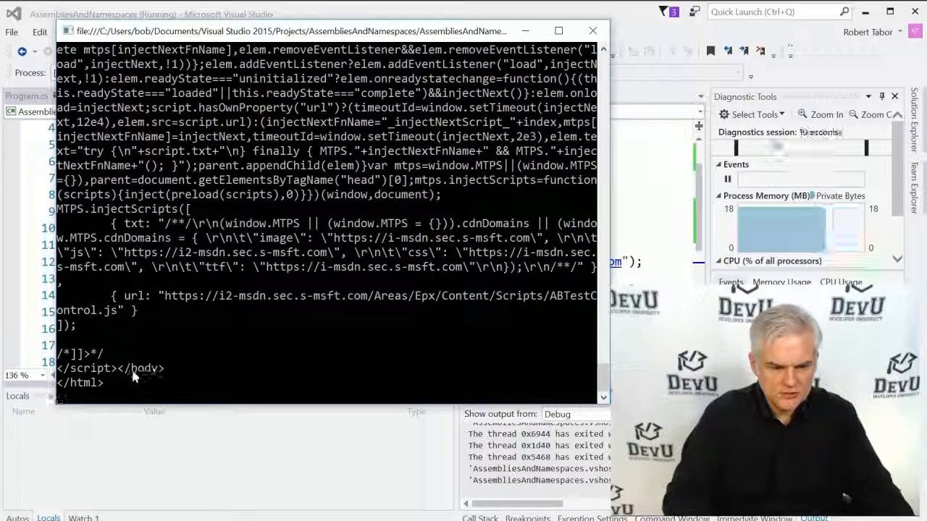
left_click(592, 30)
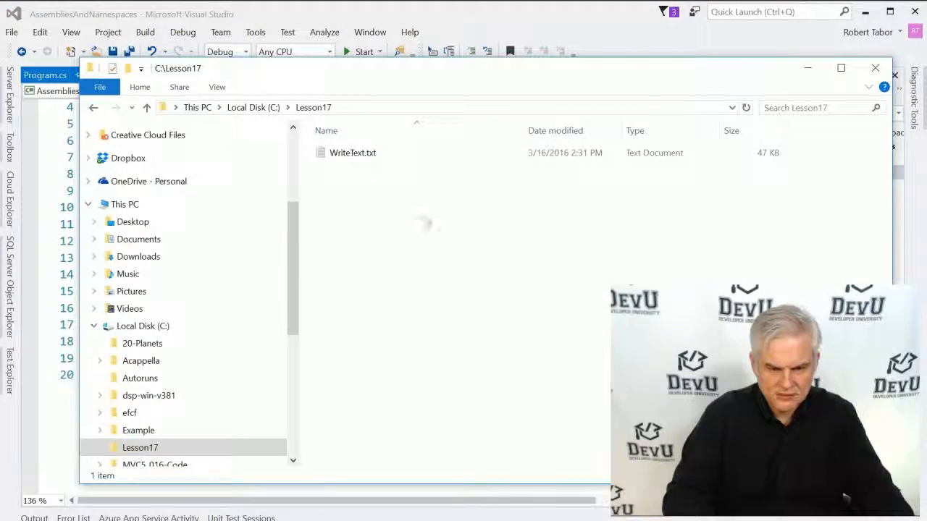
- Open WriteText.txt from C:\Lesson17 in Notepad and scroll through the downloaded HTML
double_click(352, 152)
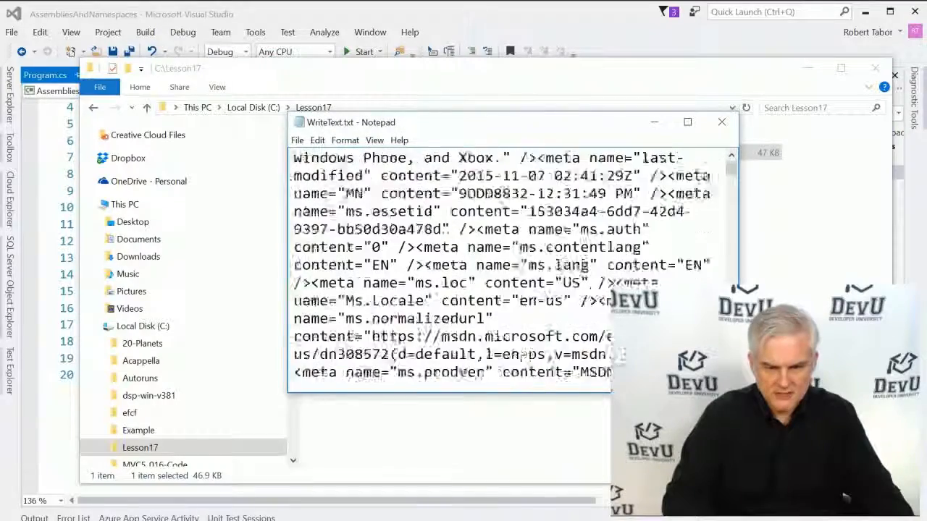
scroll("down", 3)
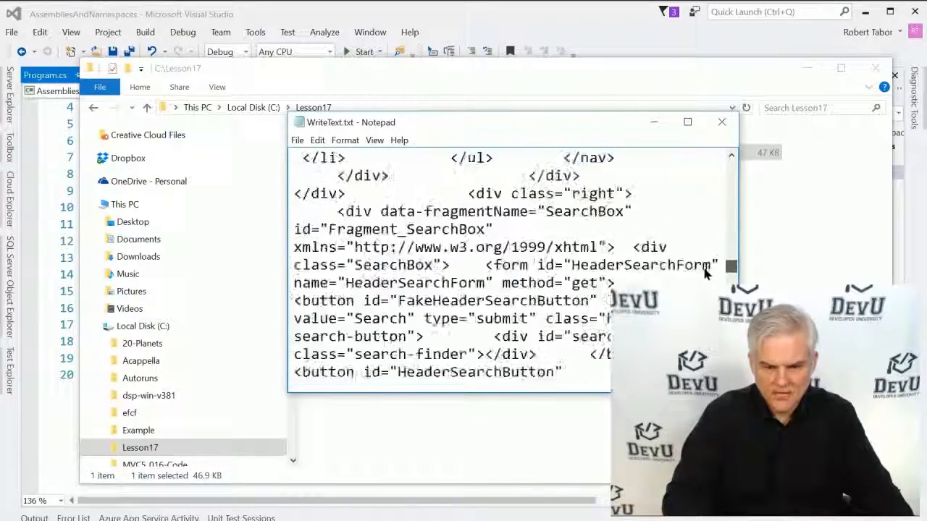
scroll("down", 3)
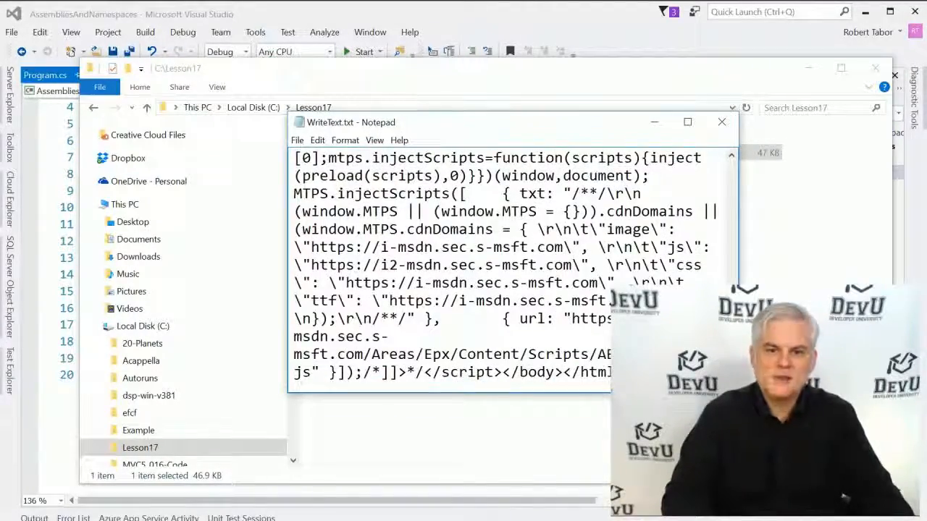
scroll("down", 3)
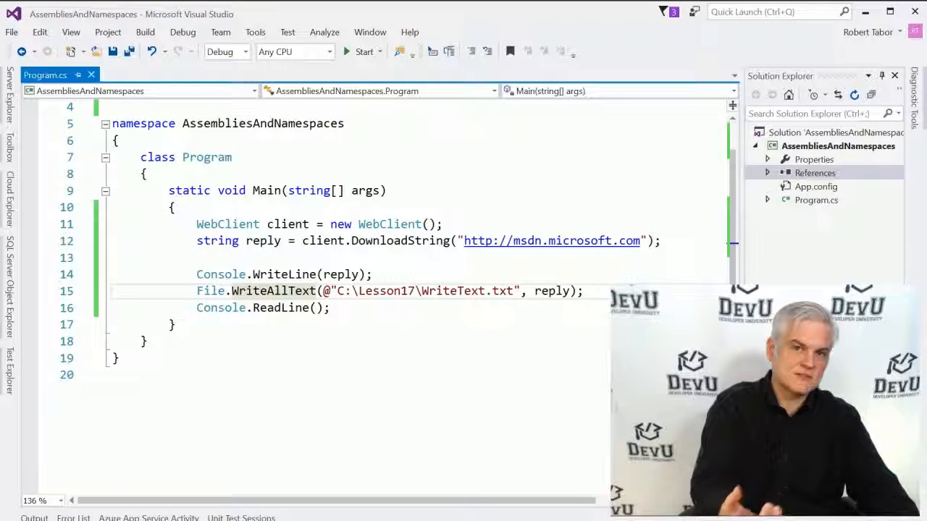
scroll("up", 3)
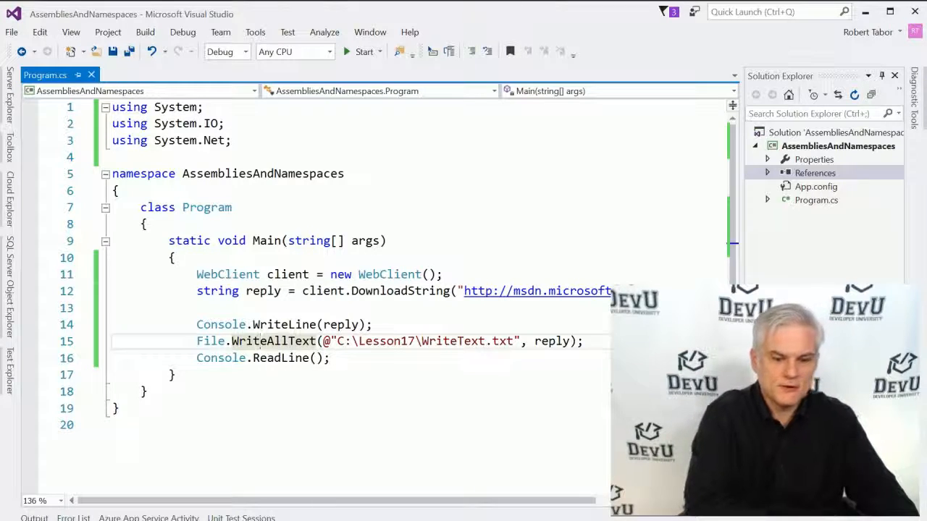
double_click(211, 340)
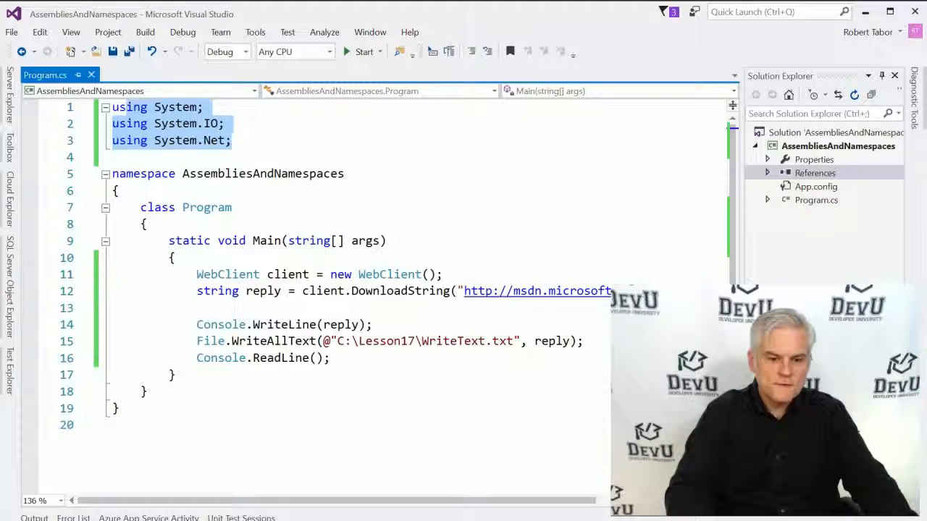
double_click(227, 275)
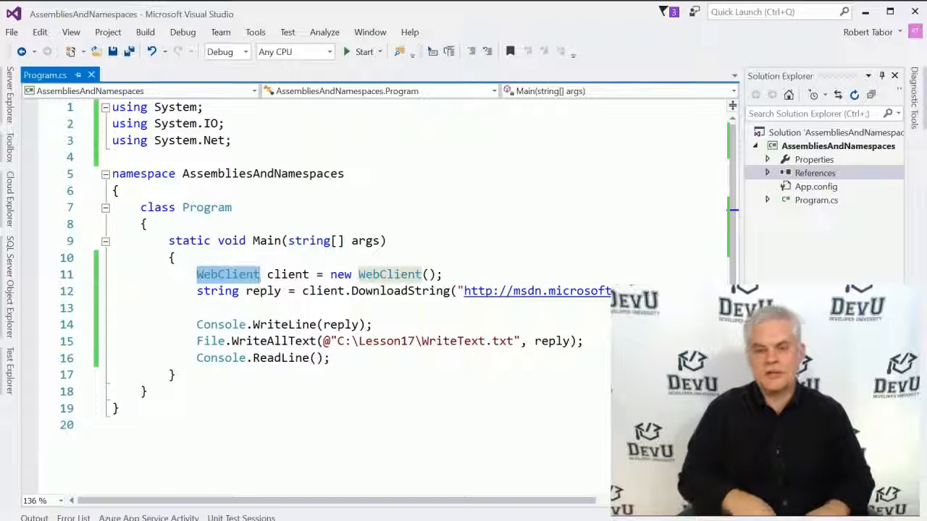